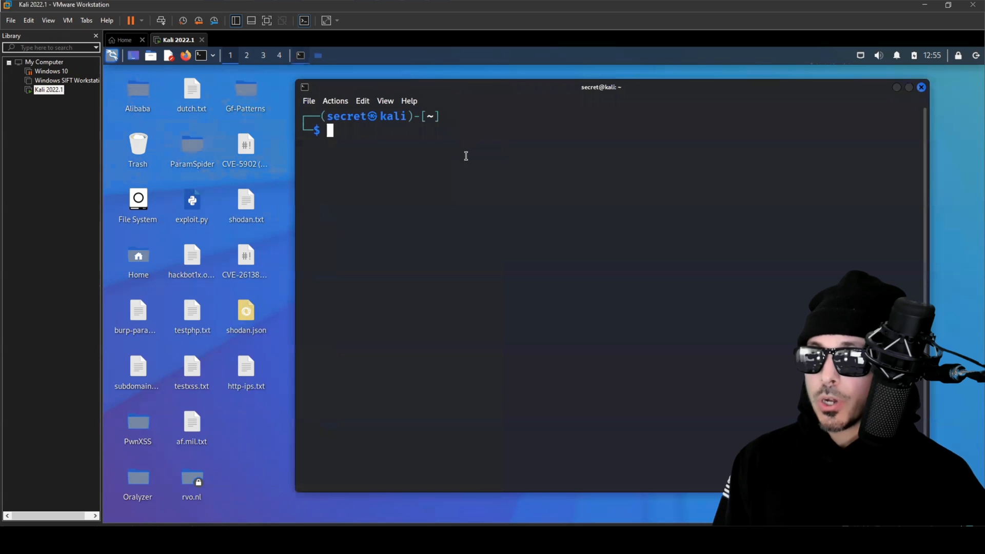
Step: Open a new empty bugbounty.sh script in nano from the terminal
type("nano bugbounty.sh")
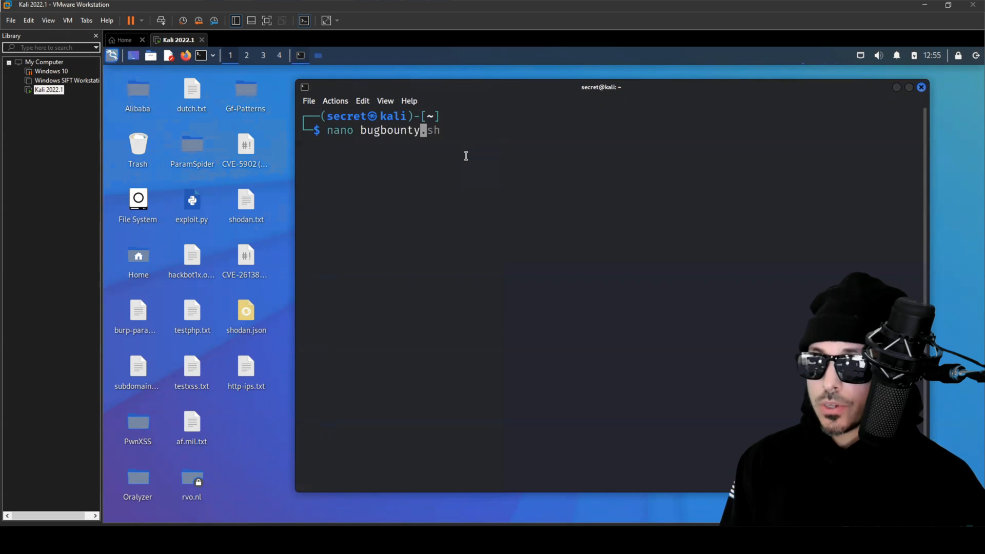
key("Return")
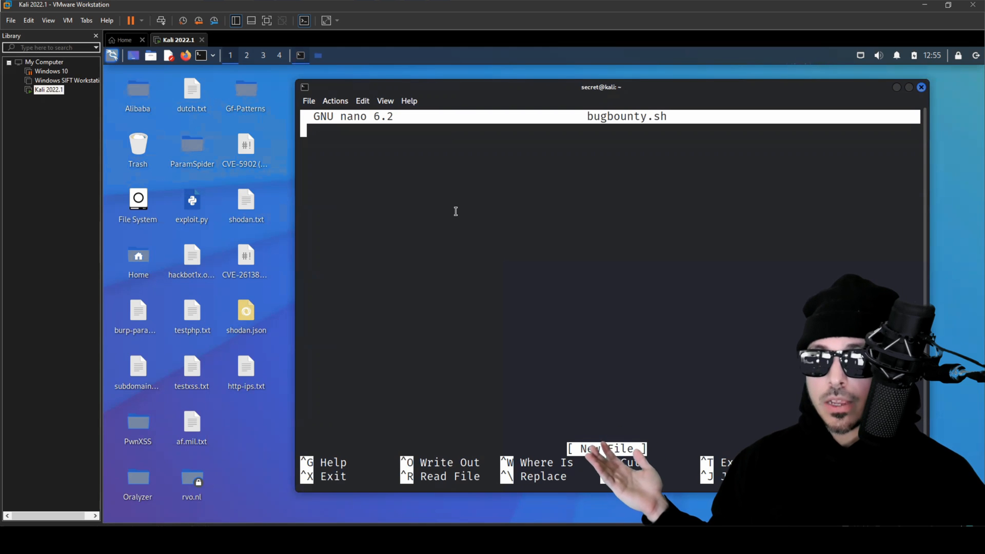
Step: Write the #!/bin/bash shebang and the target_url=$1 argument line
type("#")
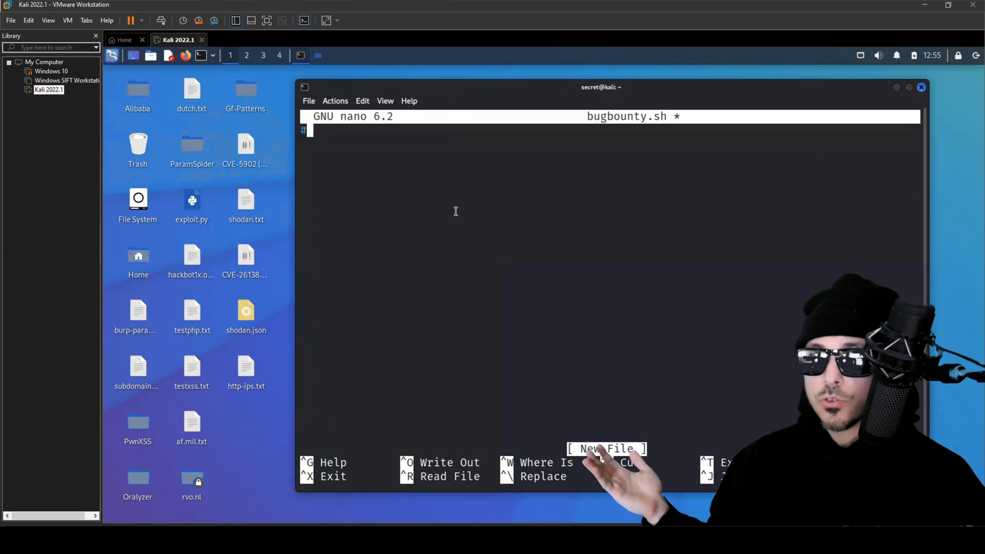
type("!")
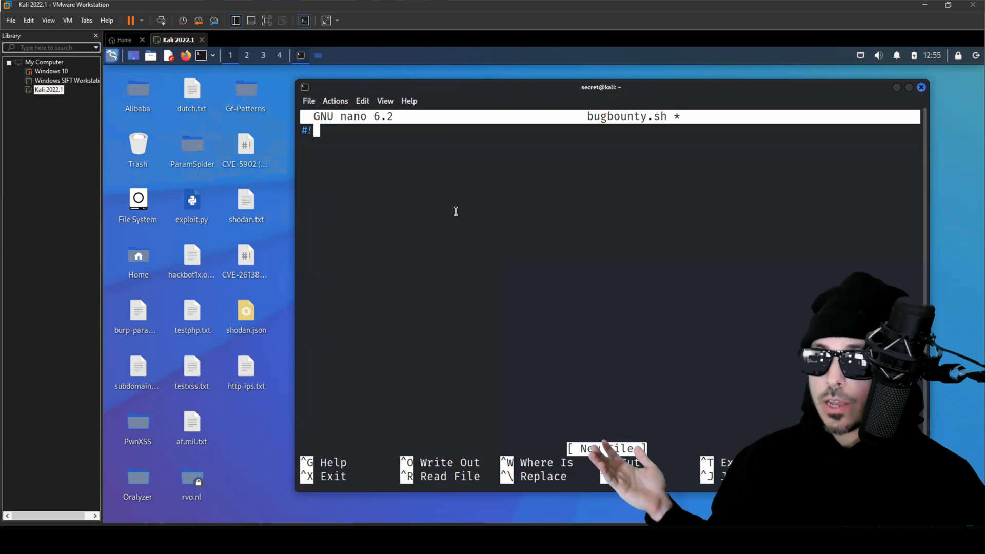
type("/bin/bash")
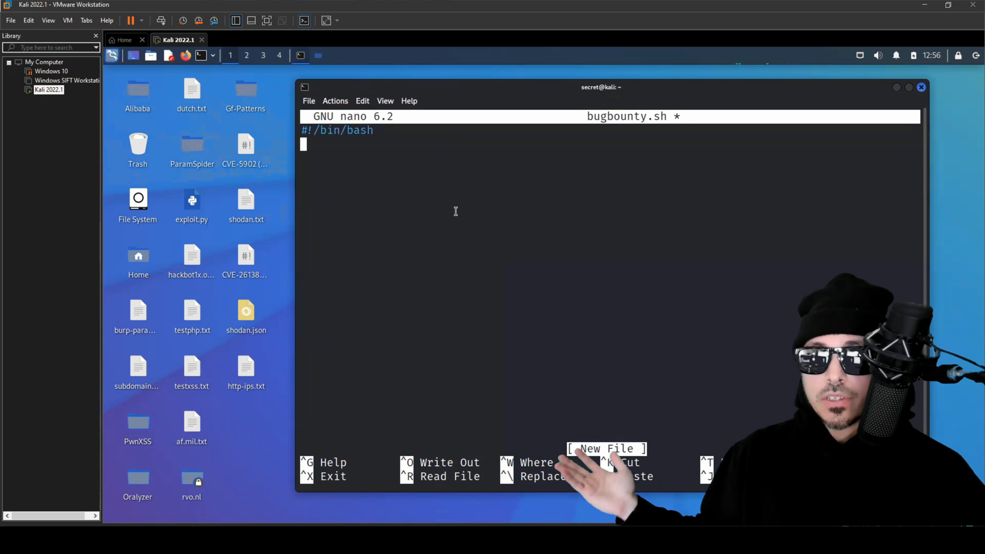
type("t")
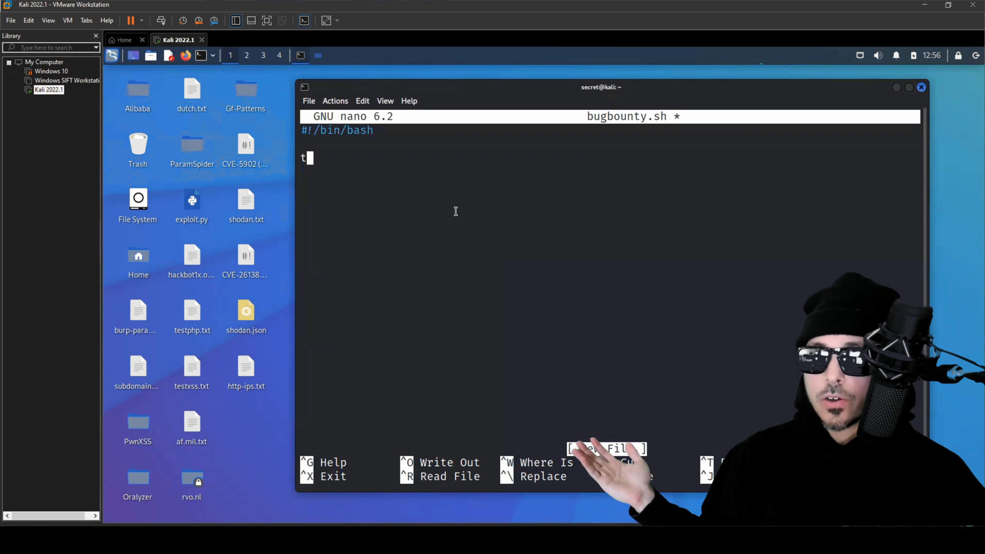
type("arget_")
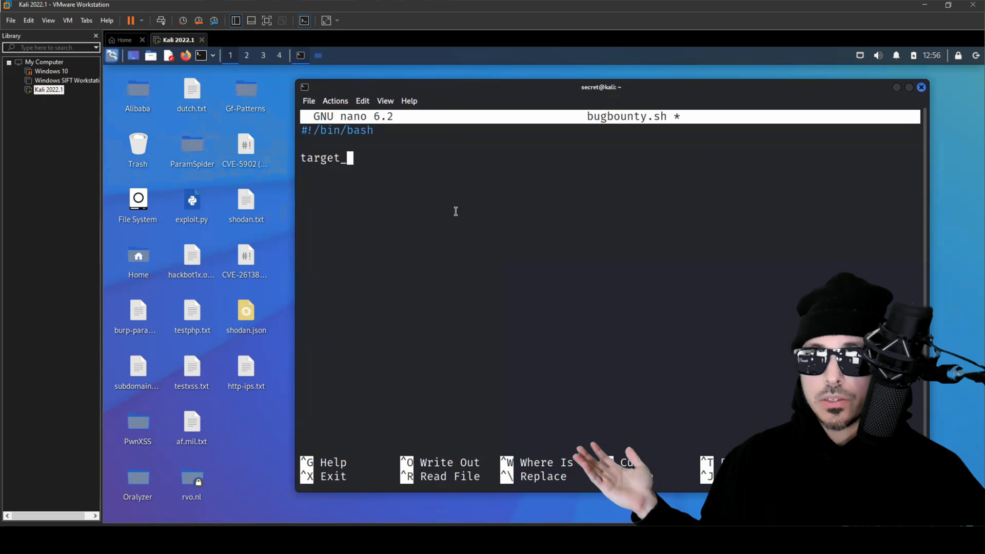
type("url=")
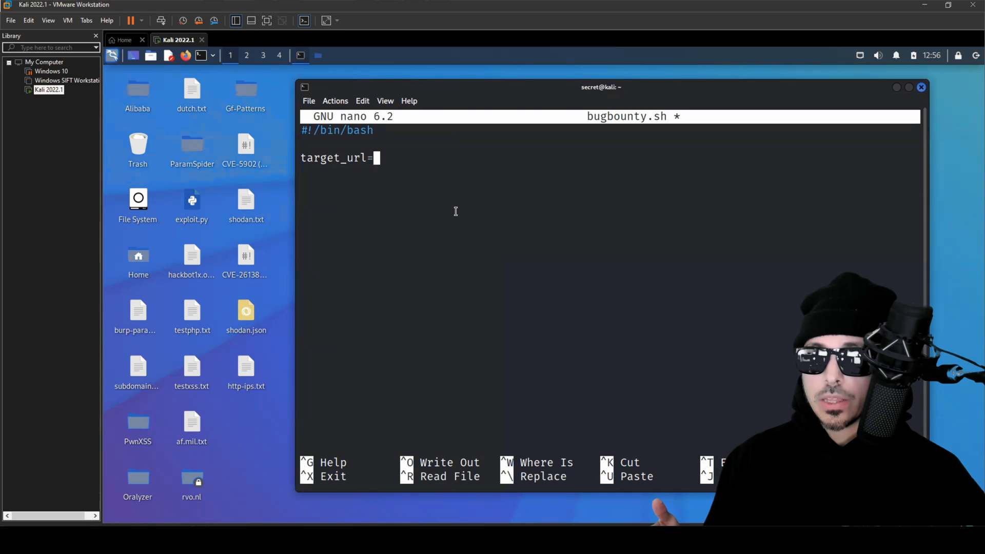
type("$1")
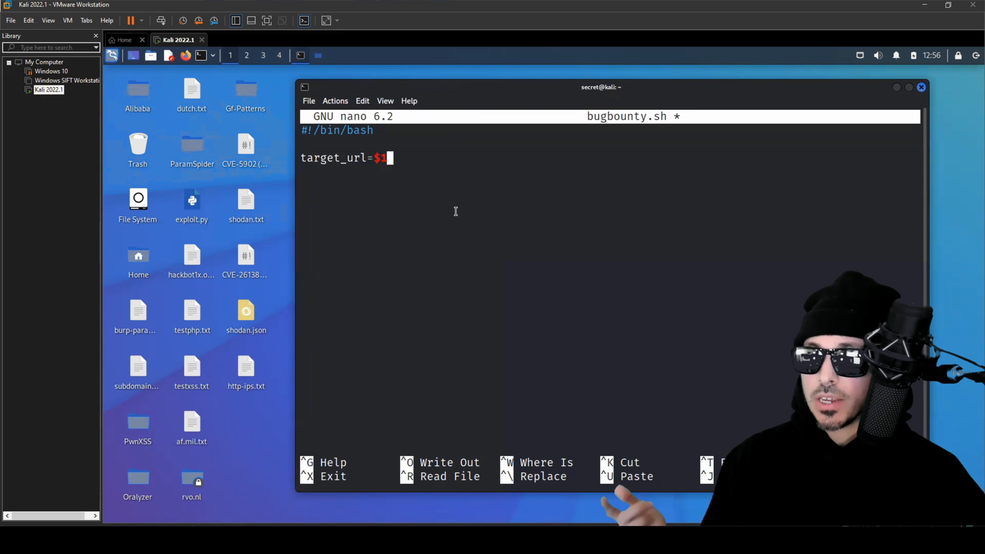
key("Return")
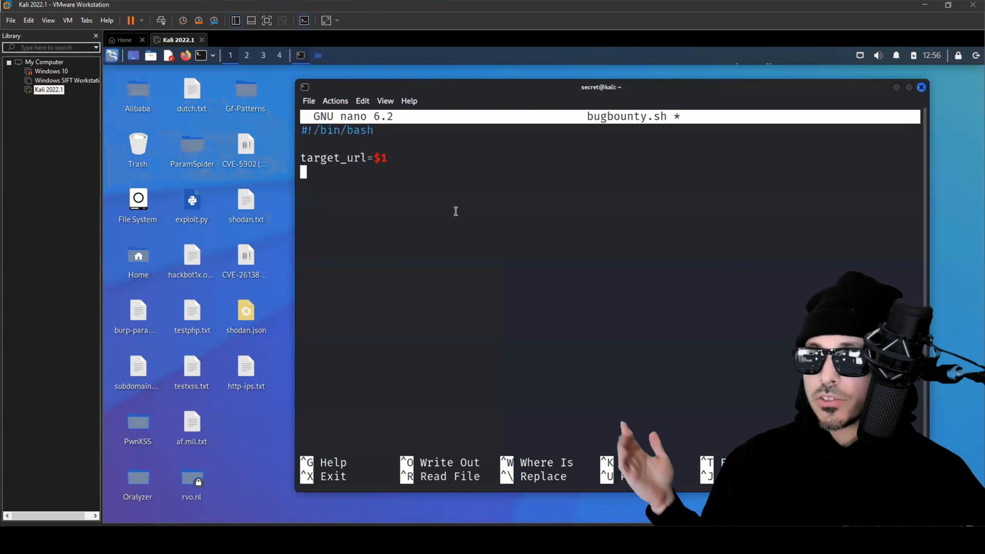
Step: Add subdomains=$(subfinder -d $target_url) to capture the target's subdomains
type("sub")
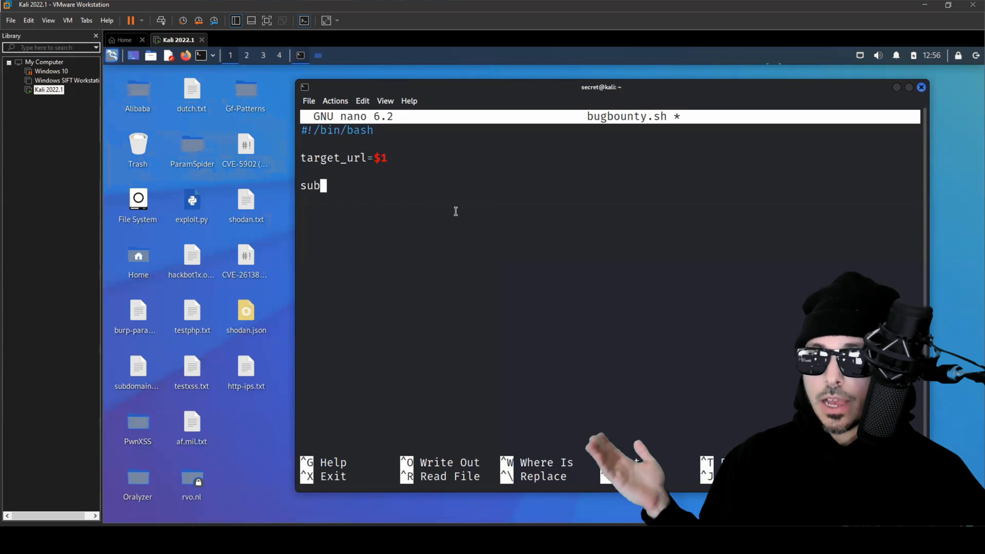
type("domains")
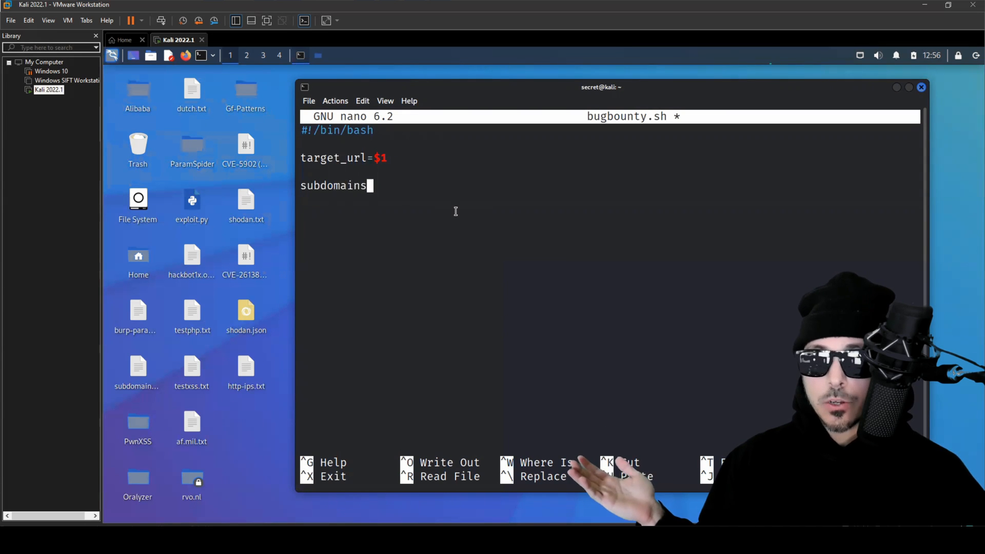
type("=")
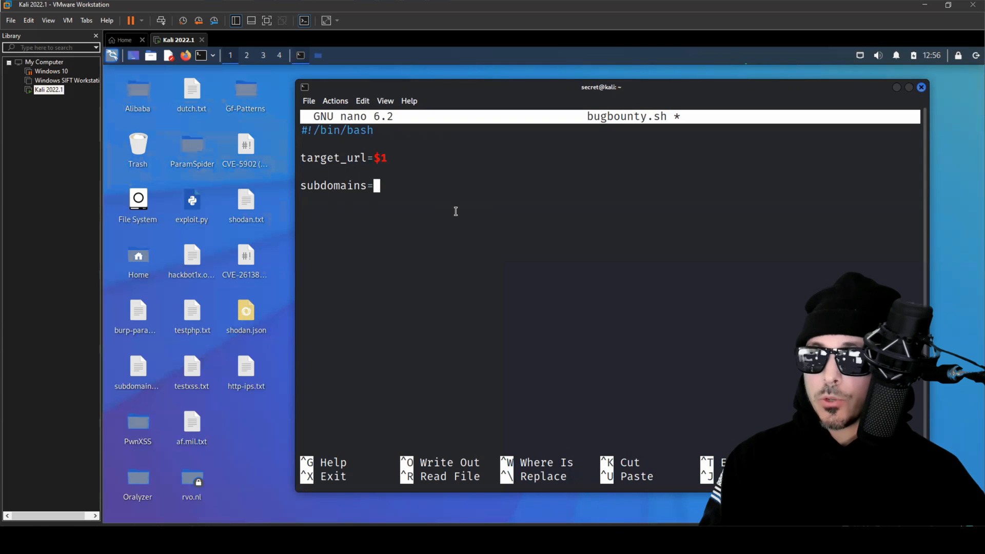
type("$(su")
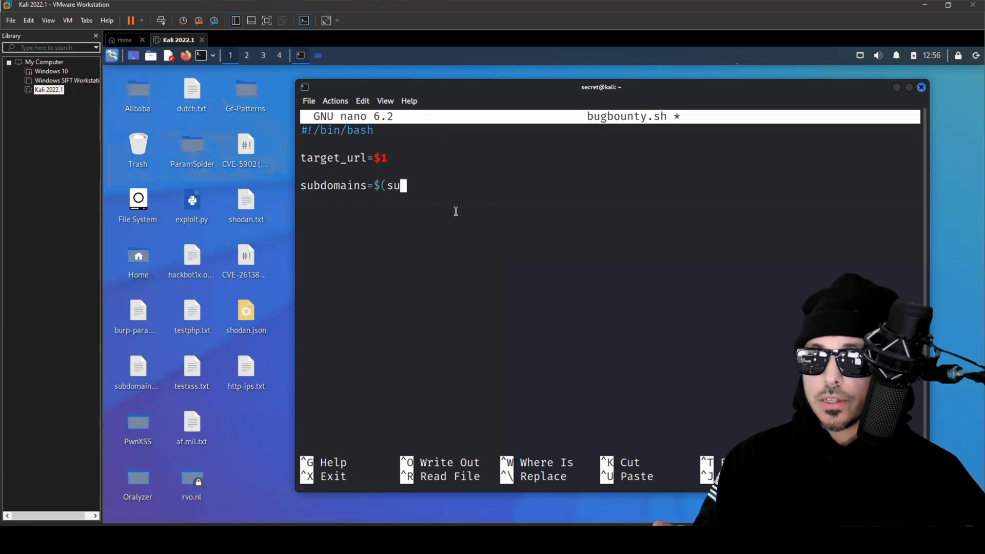
type("bfinder")
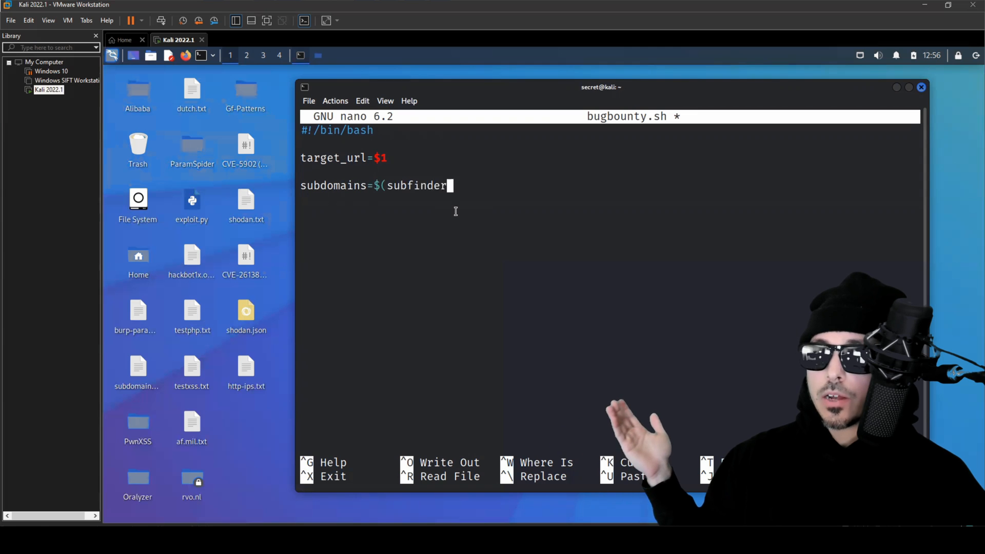
type("-")
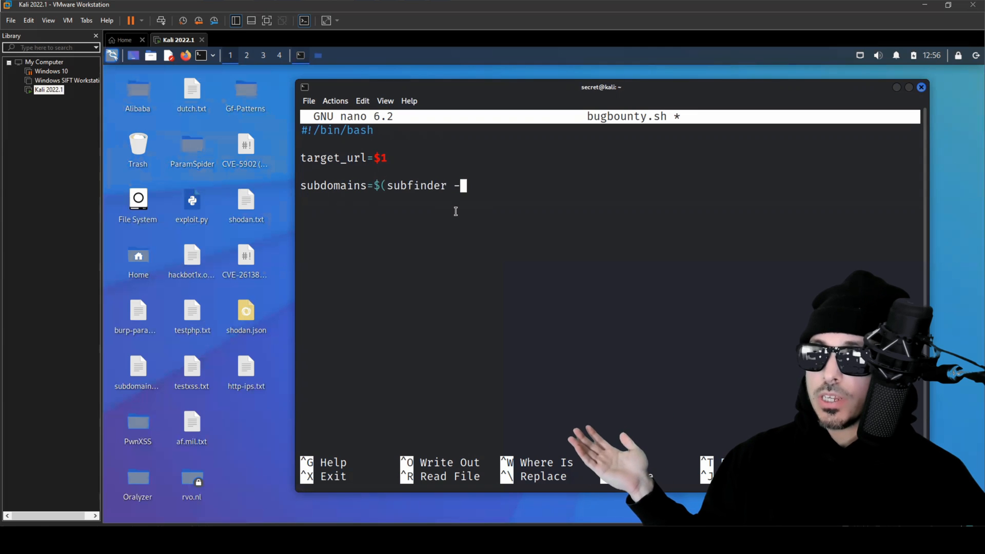
type("d $tar")
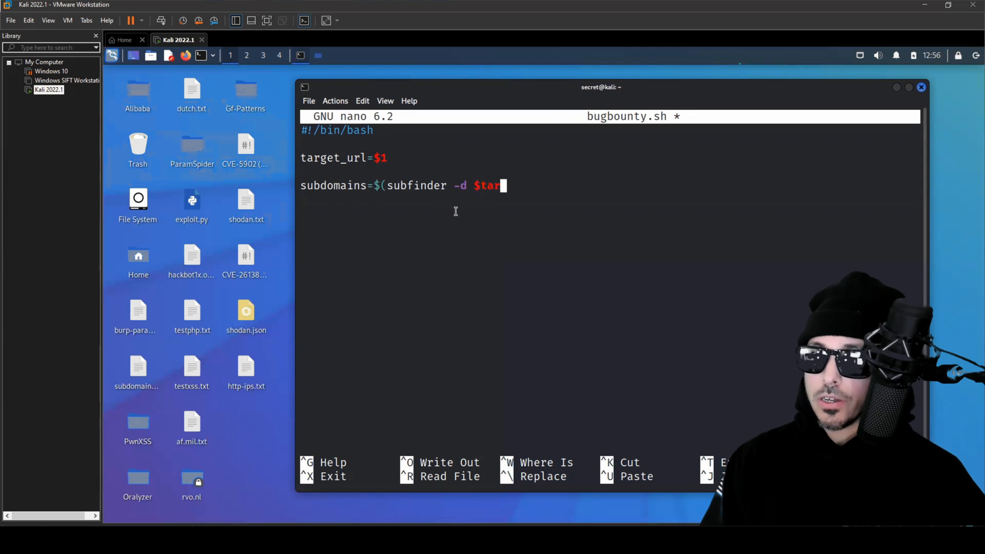
type("get_url")
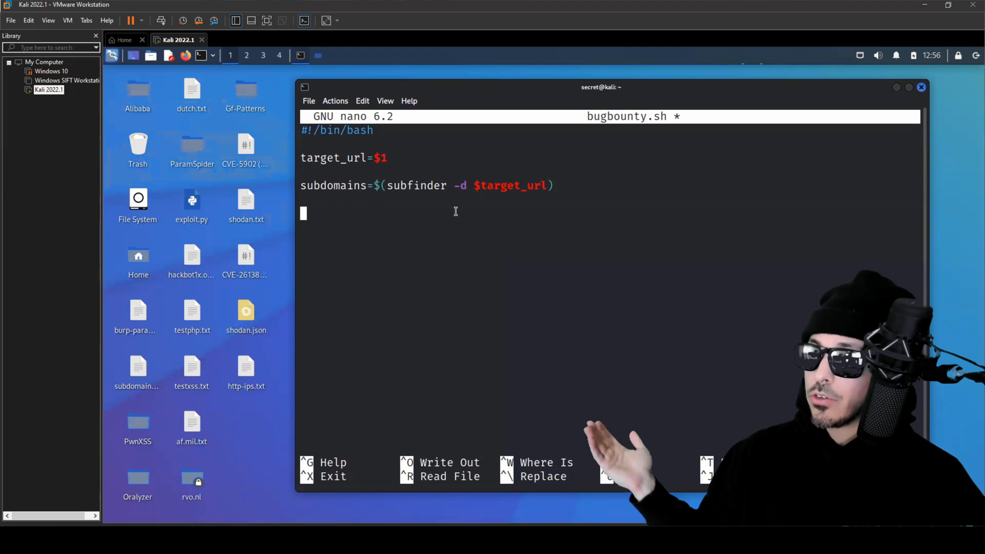
Step: Define output_file="subdomains_web.txt" for the scan results
type("output")
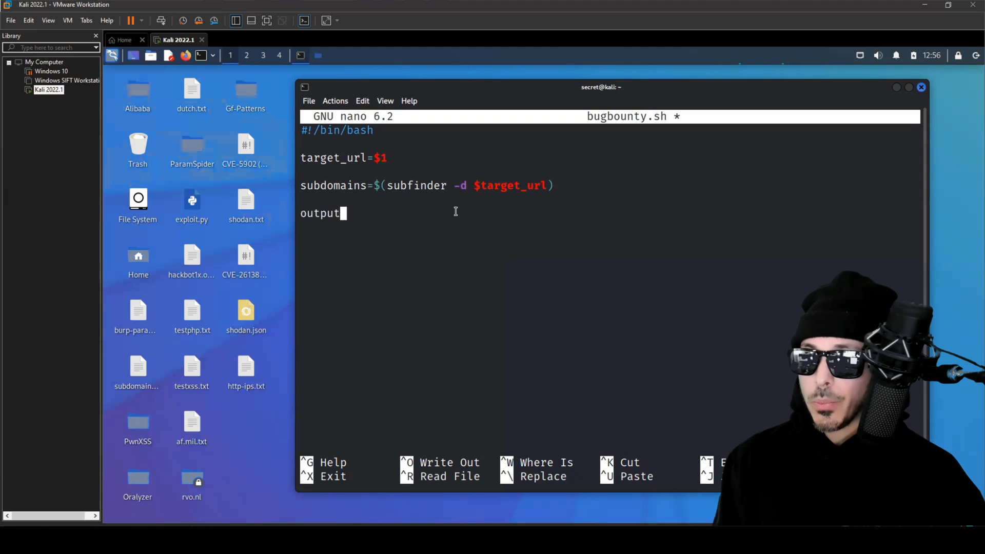
type("_file")
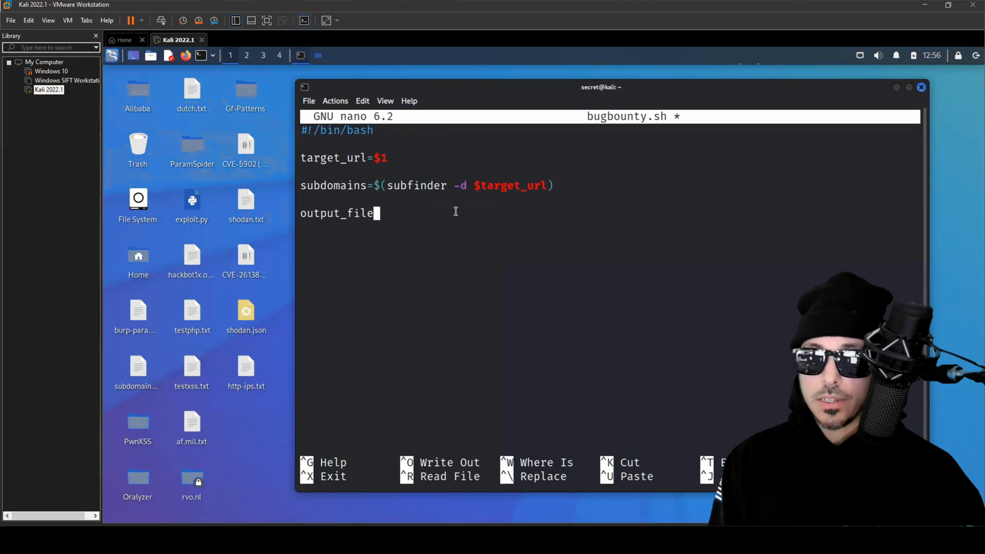
type("=\"subdomai")
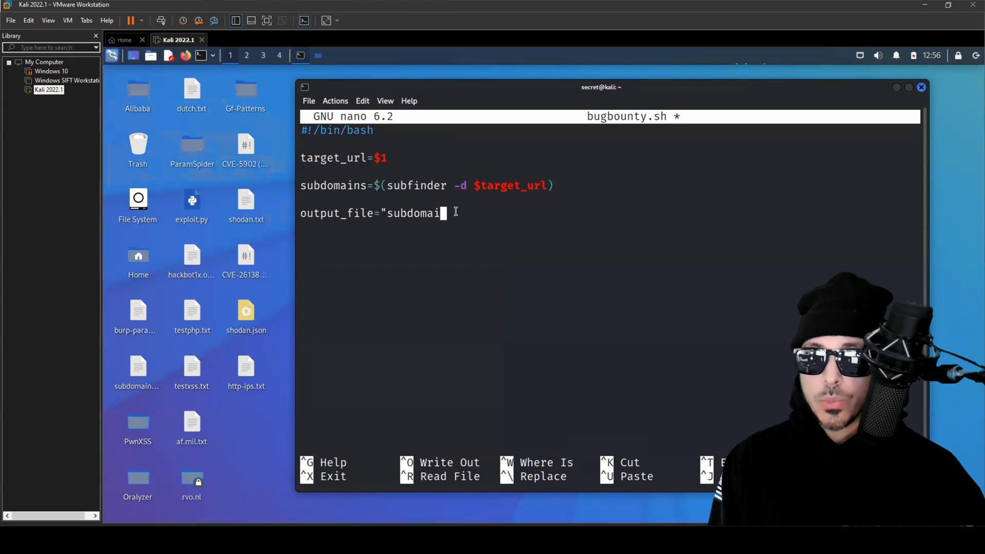
type("s_web")
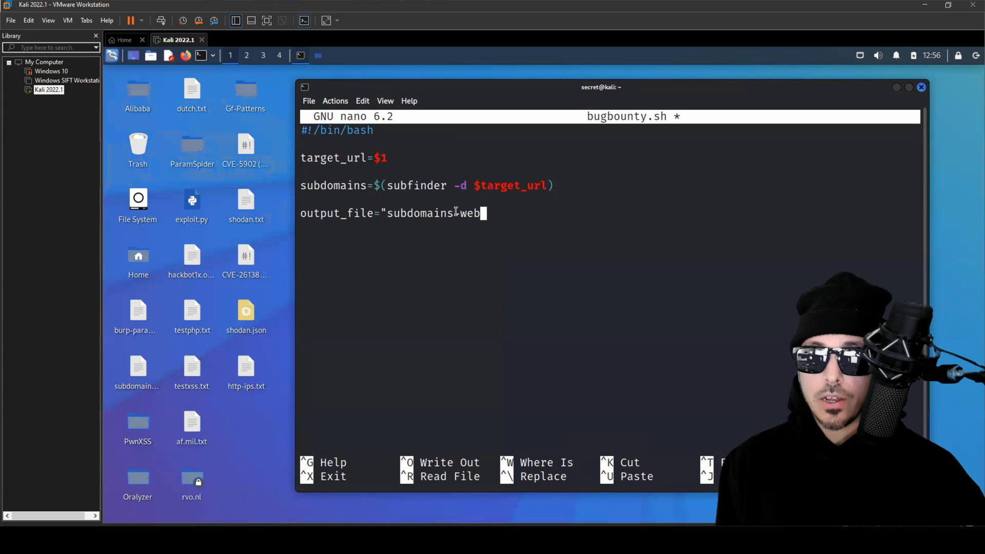
type(".txt\"")
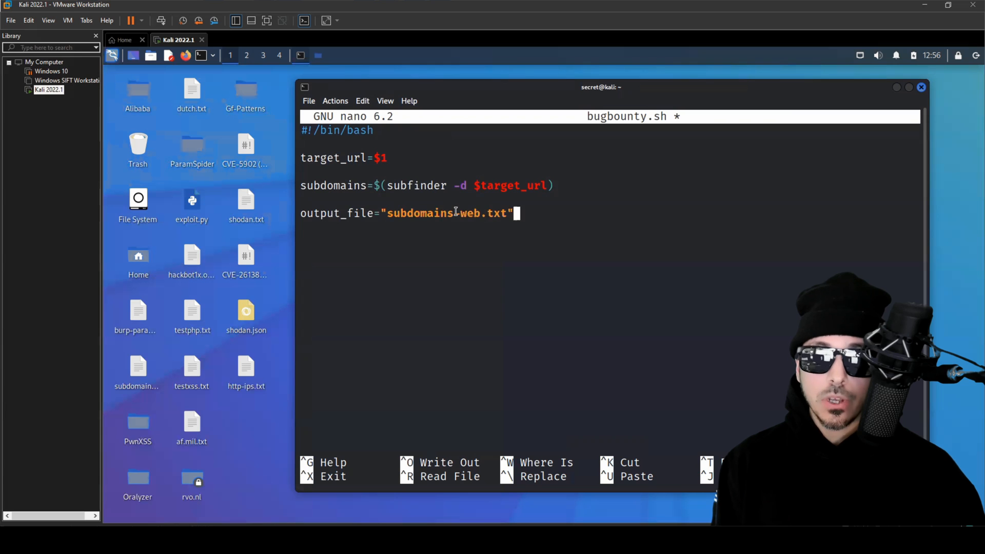
Step: Echo "$target_url" and the subdomains into $output_file
type("e")
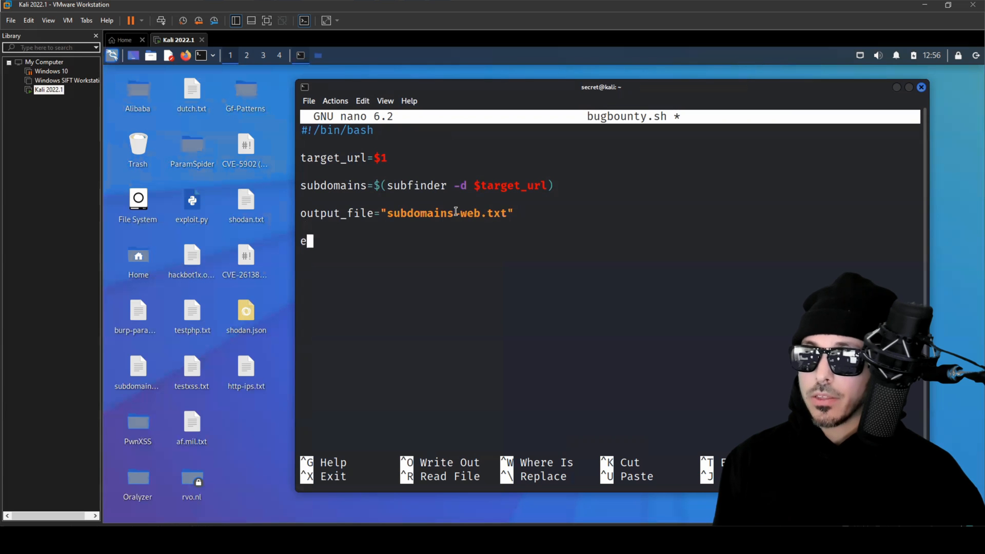
type("cho")
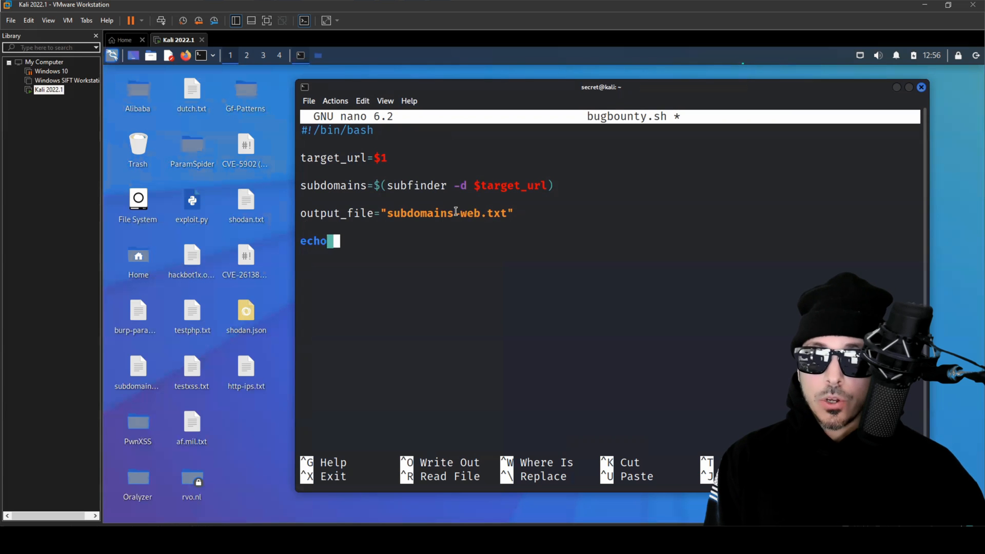
type("\"")
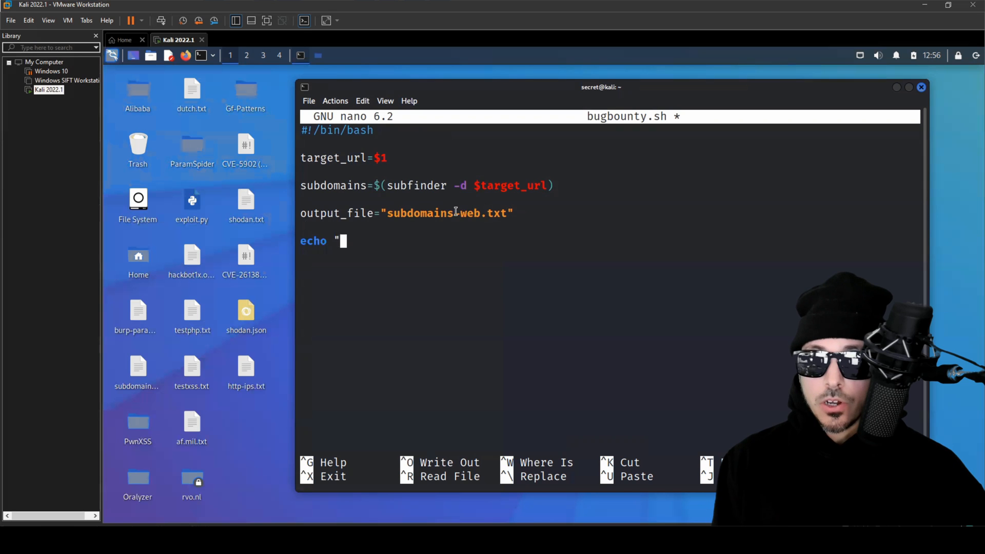
type("$target")
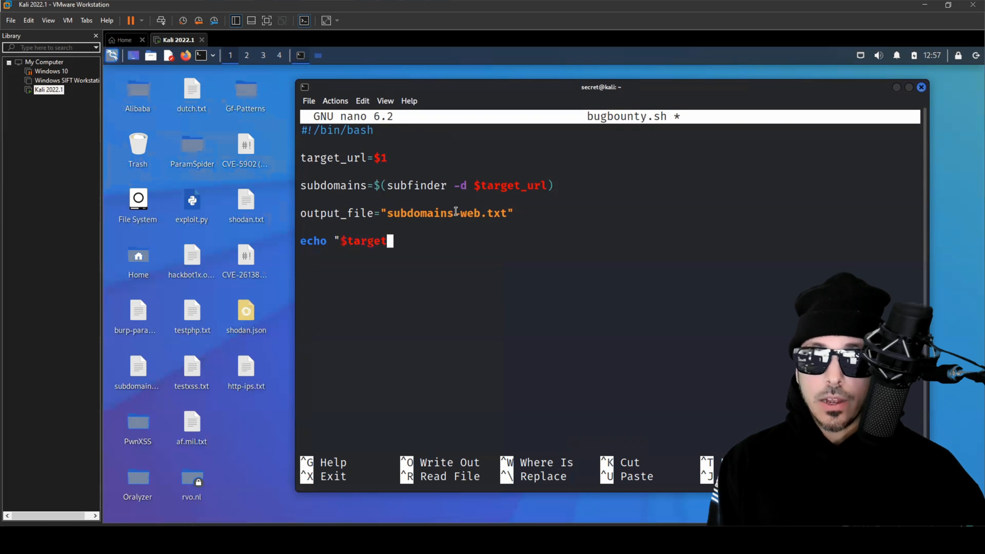
type("_url")
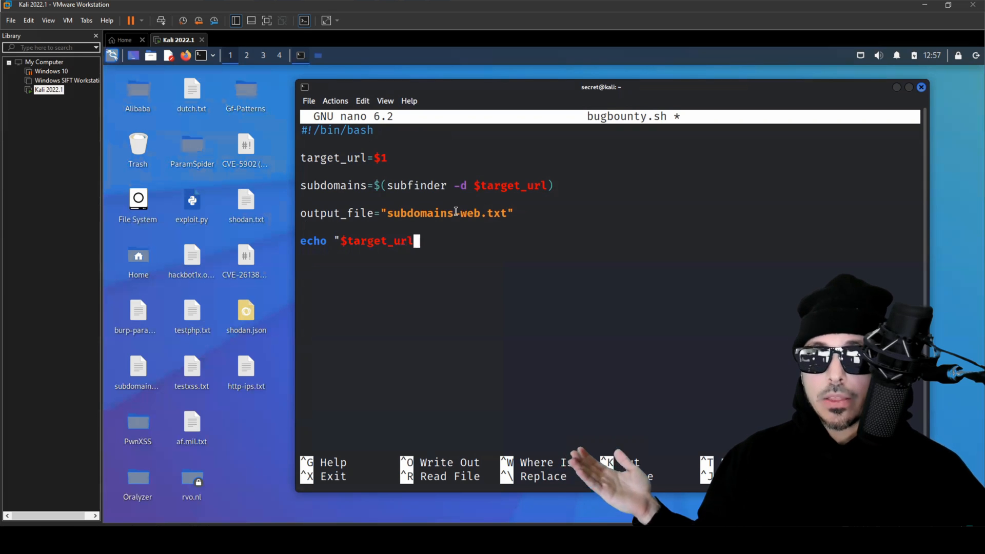
type("\" >")
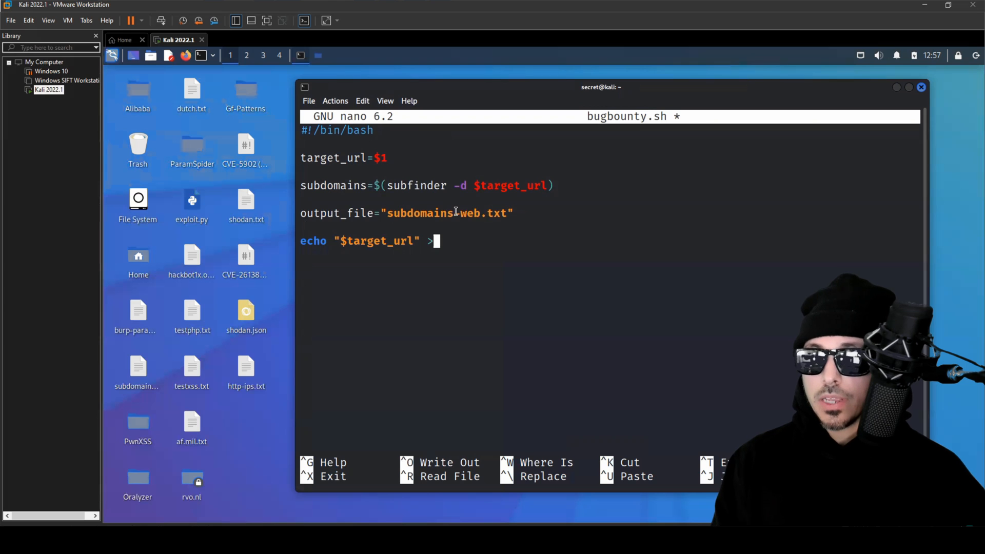
type("$")
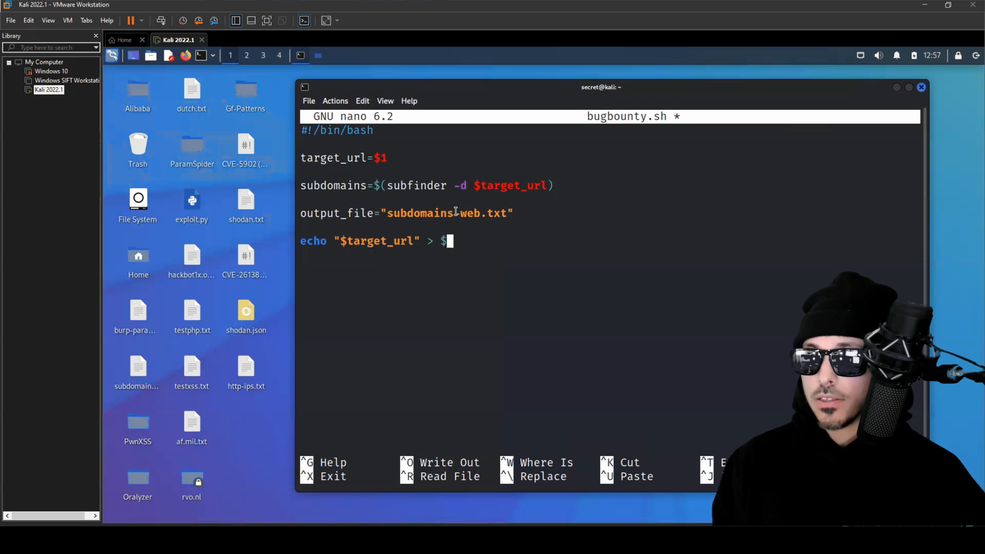
type("output_file")
type("echo \"$subdomains\" >>")
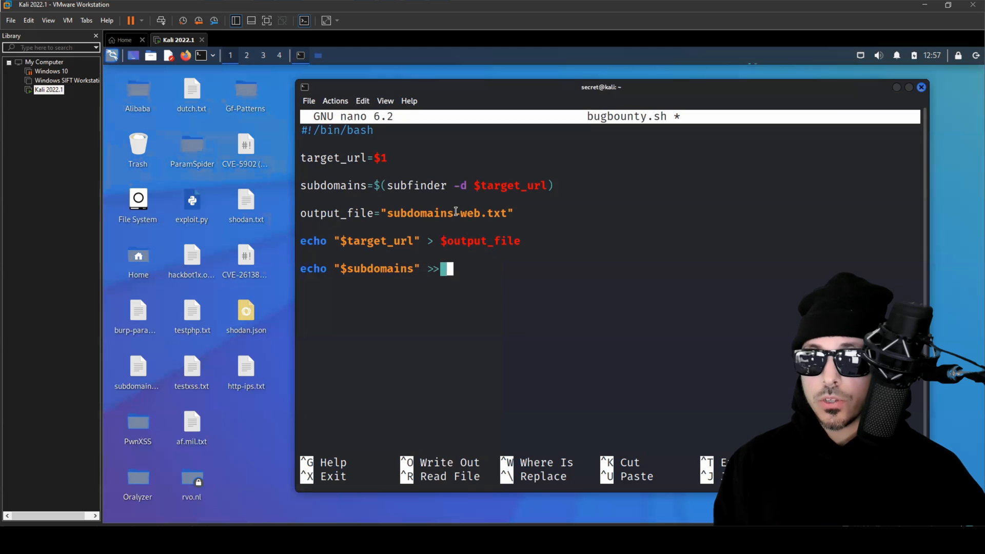
type("$")
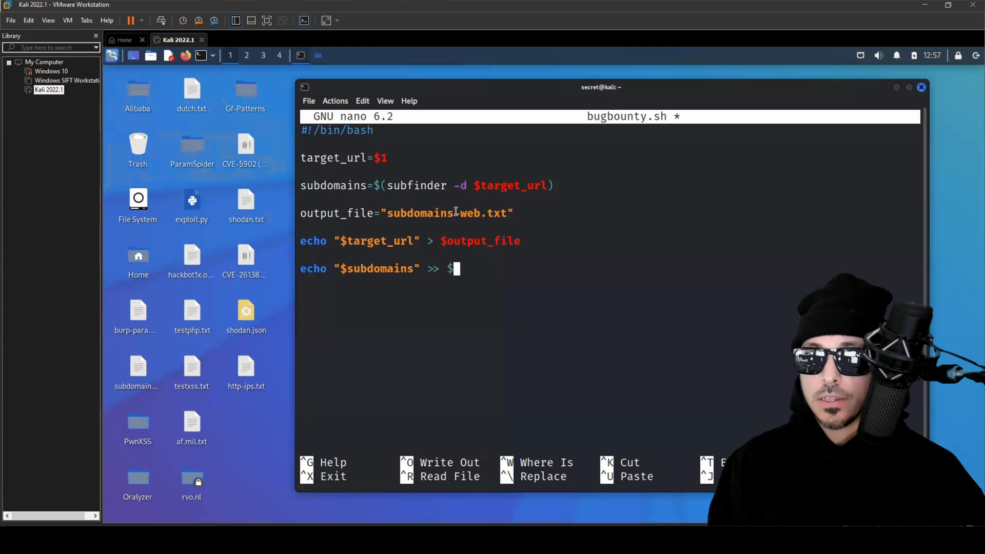
type("outp")
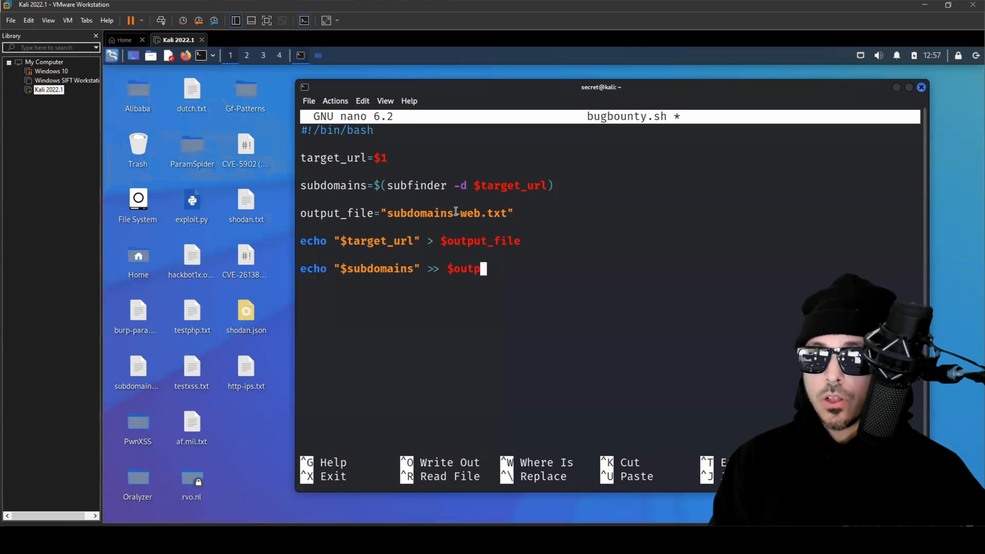
type("ut")
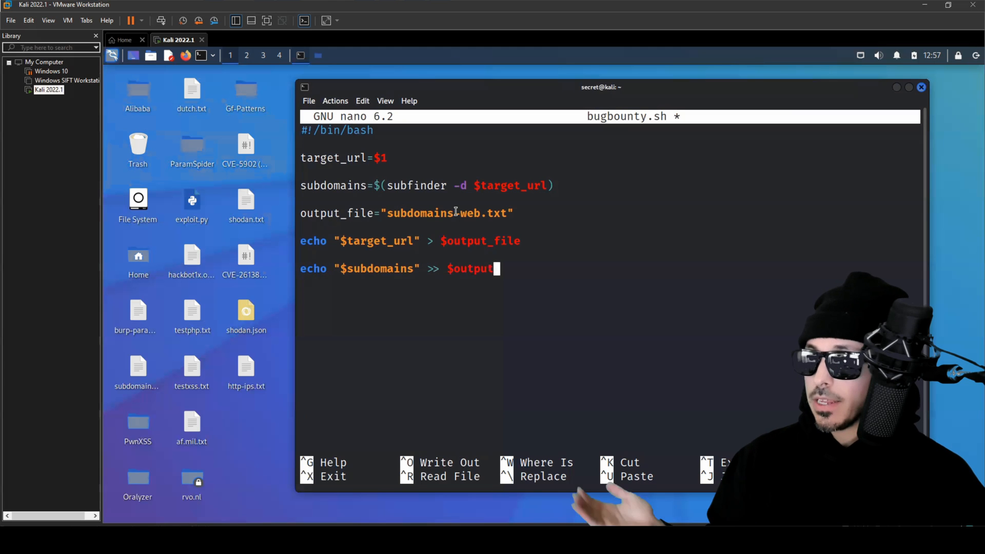
type("_file")
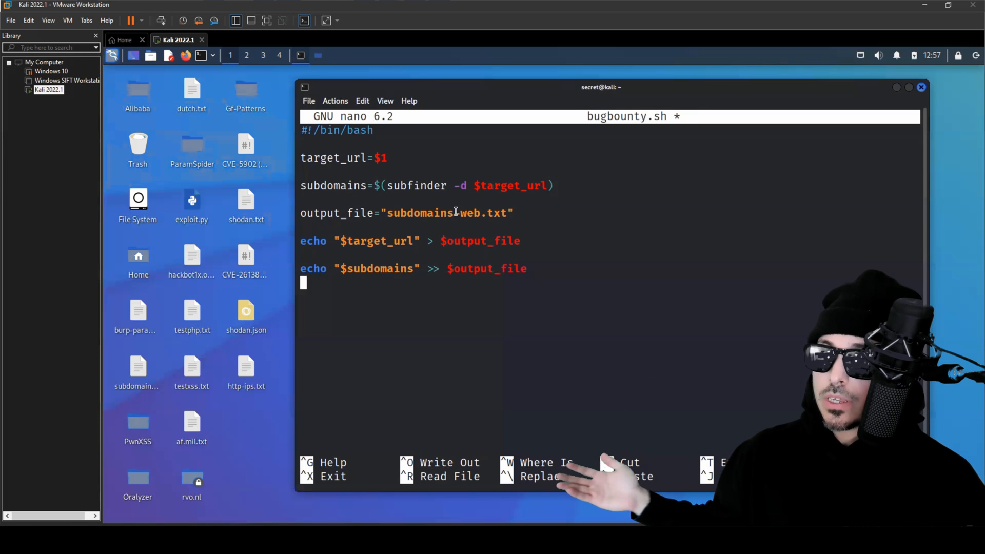
Step: Add an echo "subdomain scan complete" message line
type("echo")
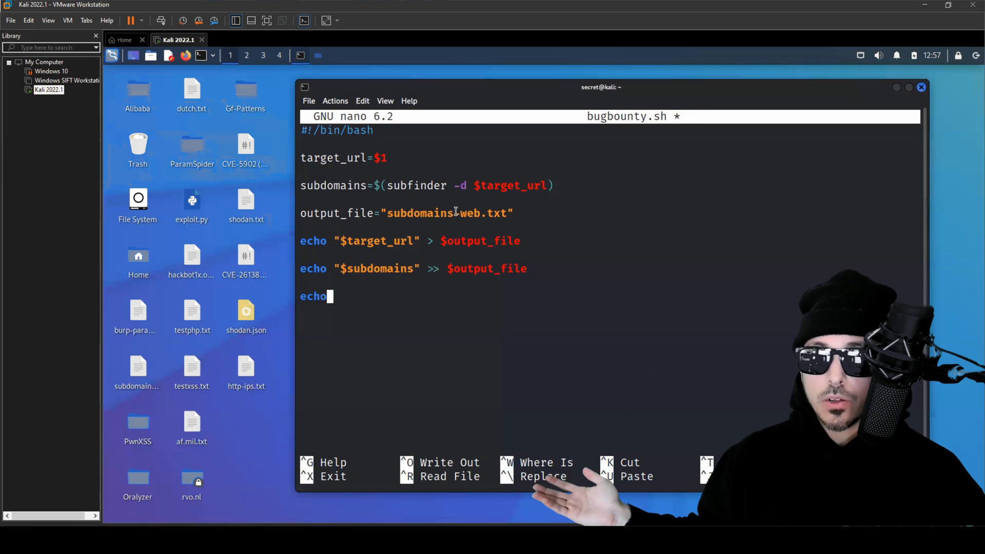
type("\"s")
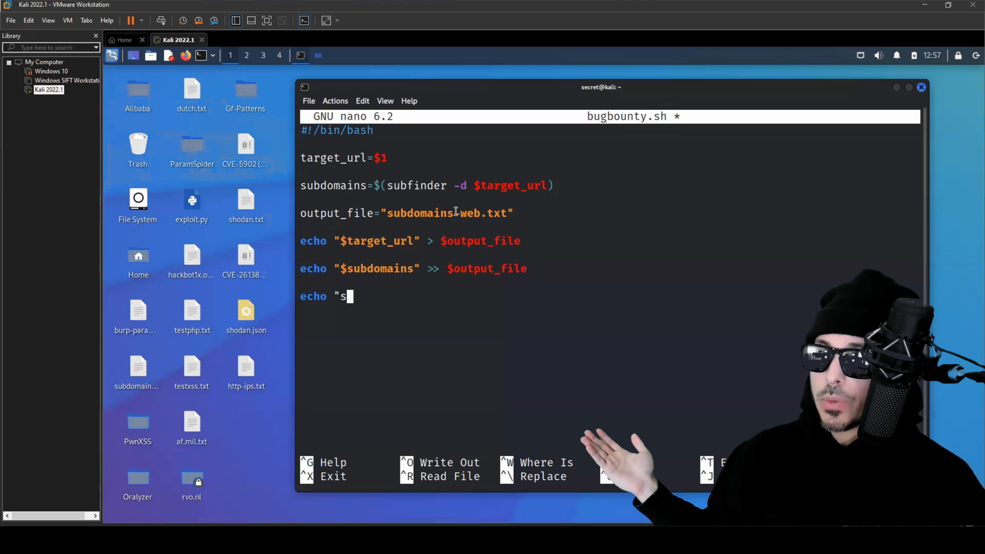
type("ubdomain scan of $target_url complete results are stored in $output")
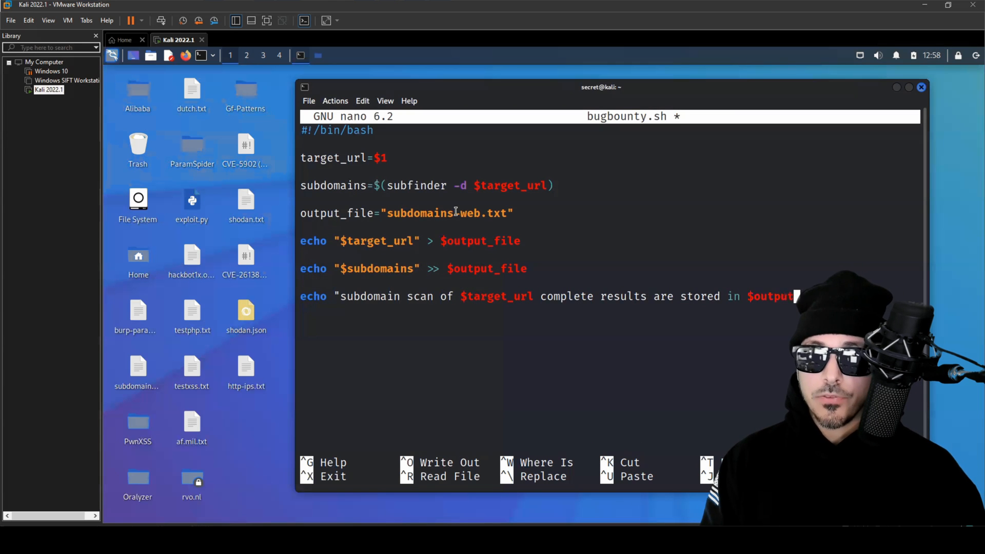
Step: Add a nuclei -l subdomains-web.txt line at the end of the script
key("Return")
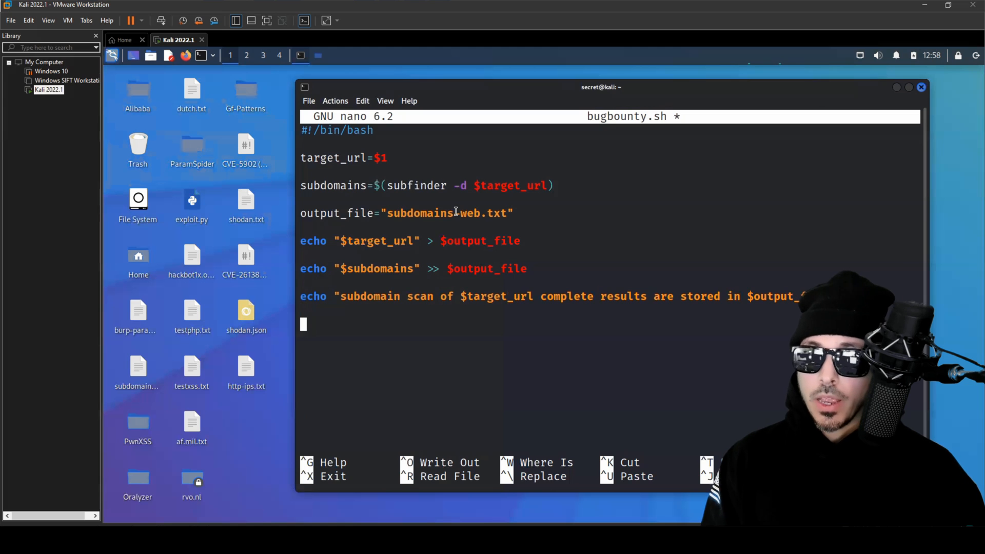
type("nucle")
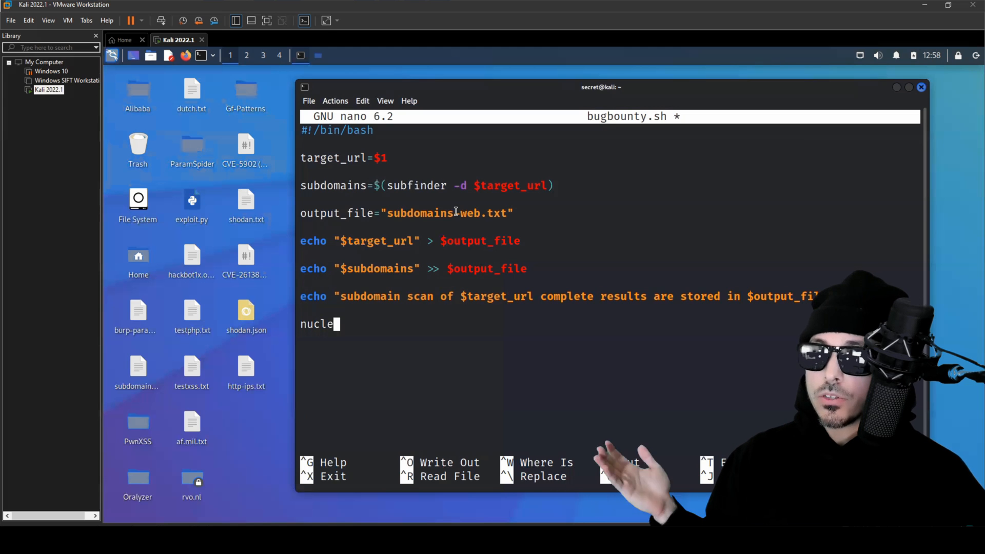
type("i -")
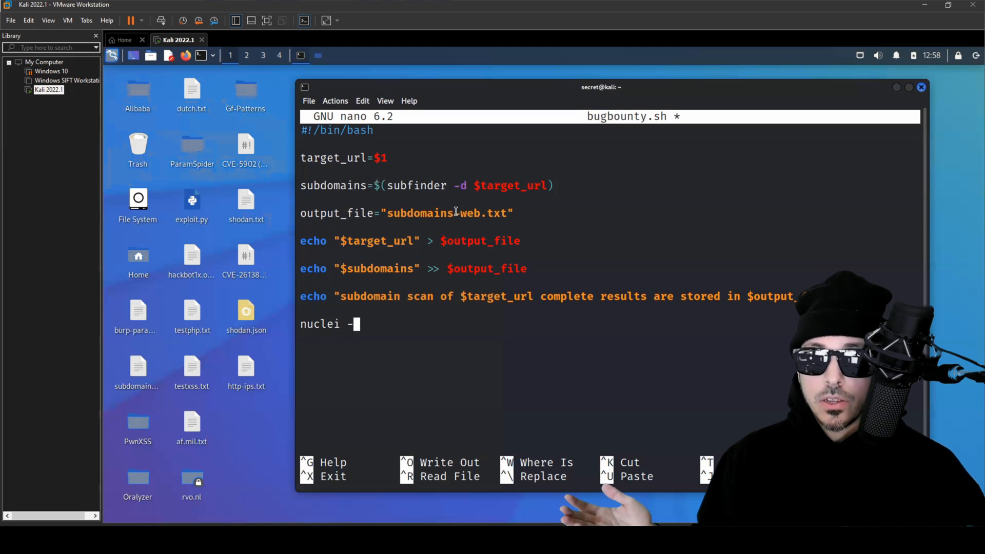
type("l")
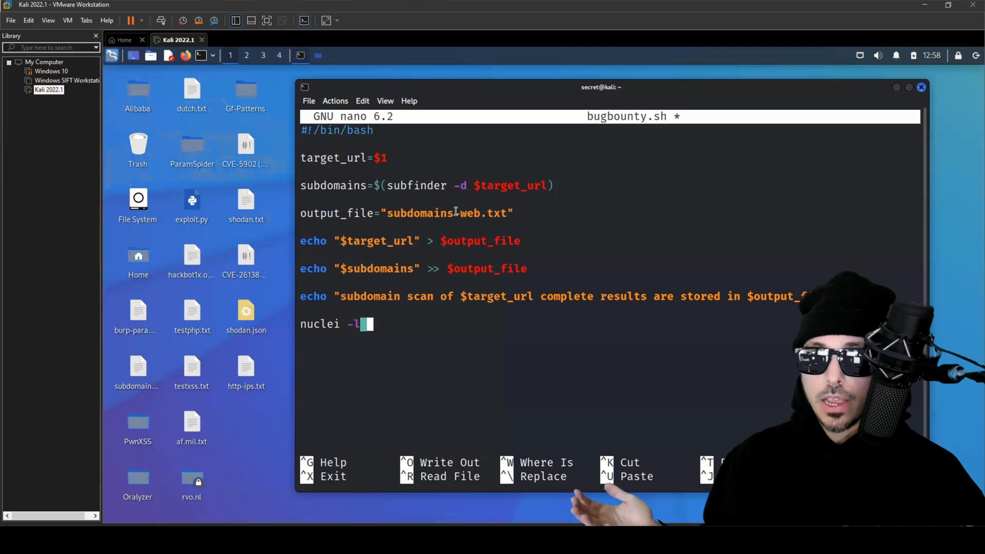
type("subdomain")
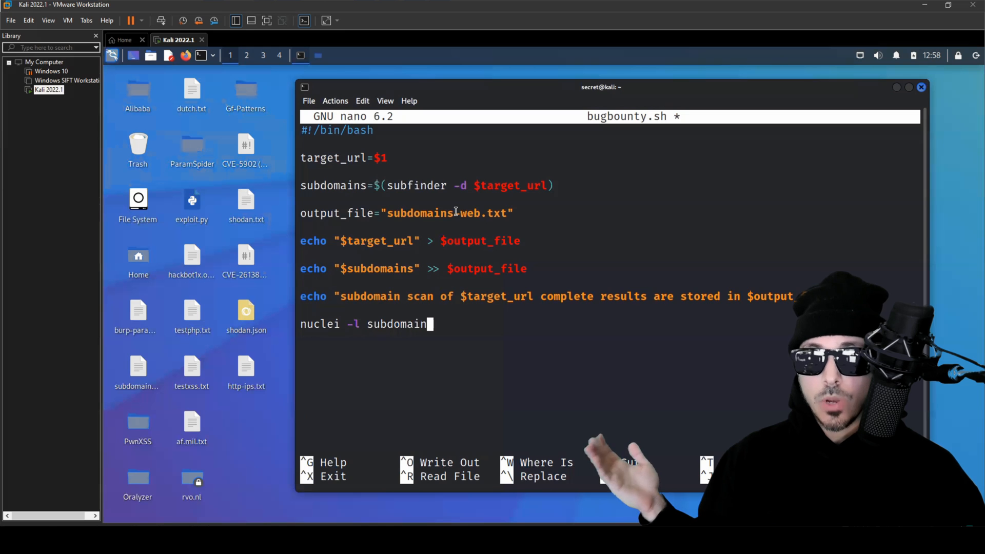
type("s")
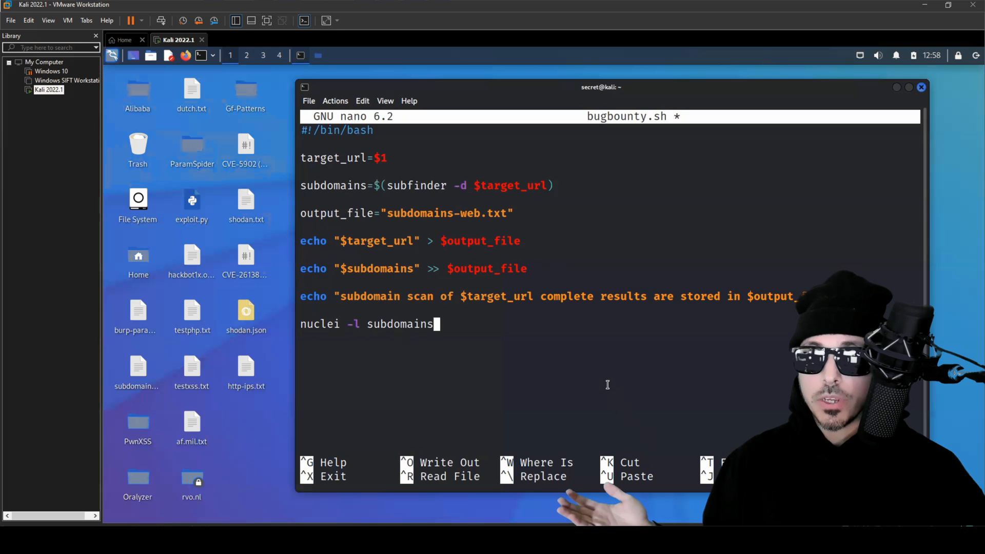
type("-web.")
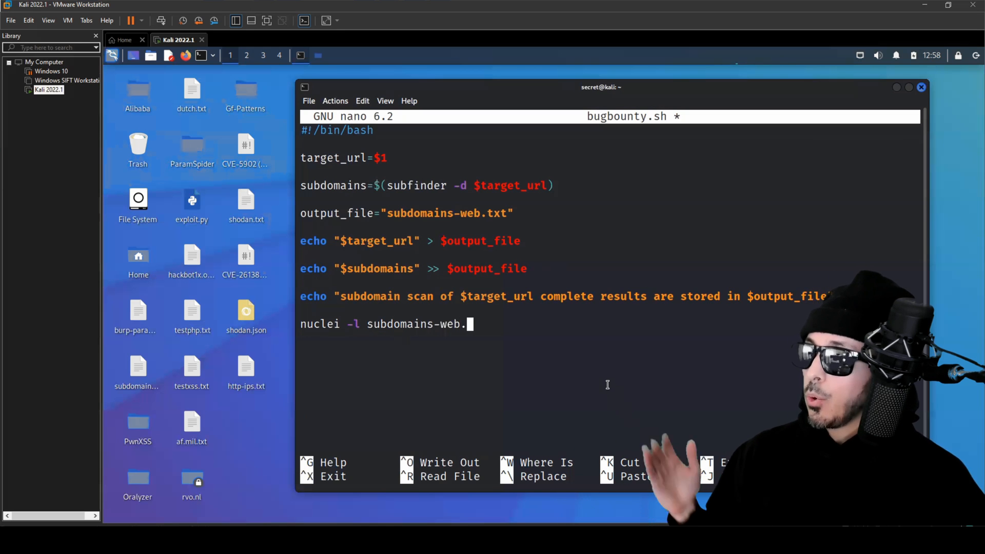
type("txt")
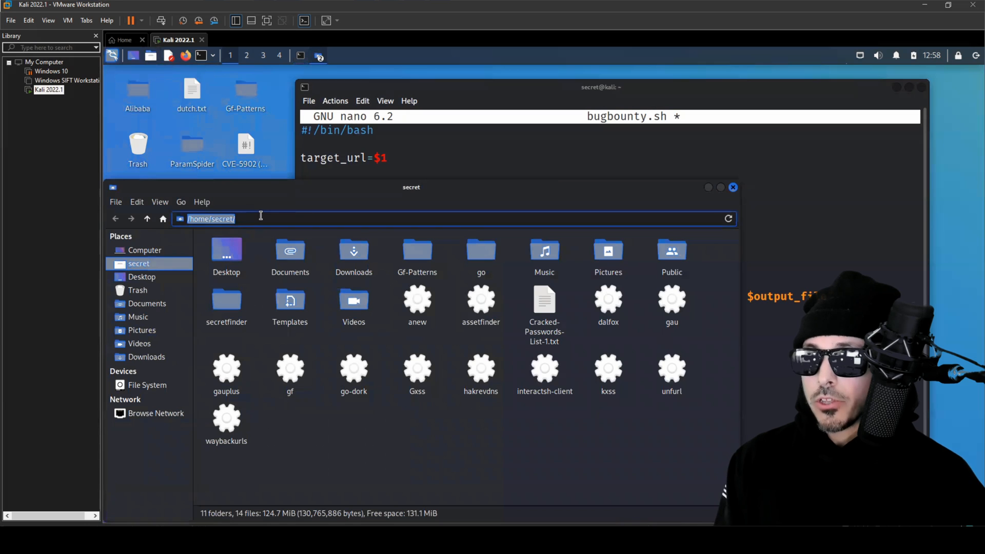
Step: Browse .local/nuclei-templates/cves in Thunar and grab its path as text
type(".")
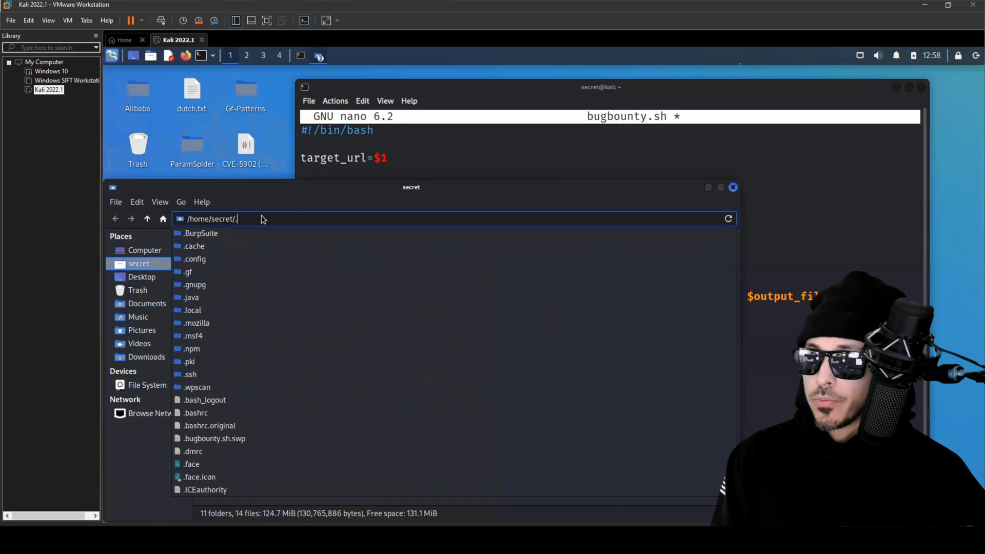
double_click(192, 310)
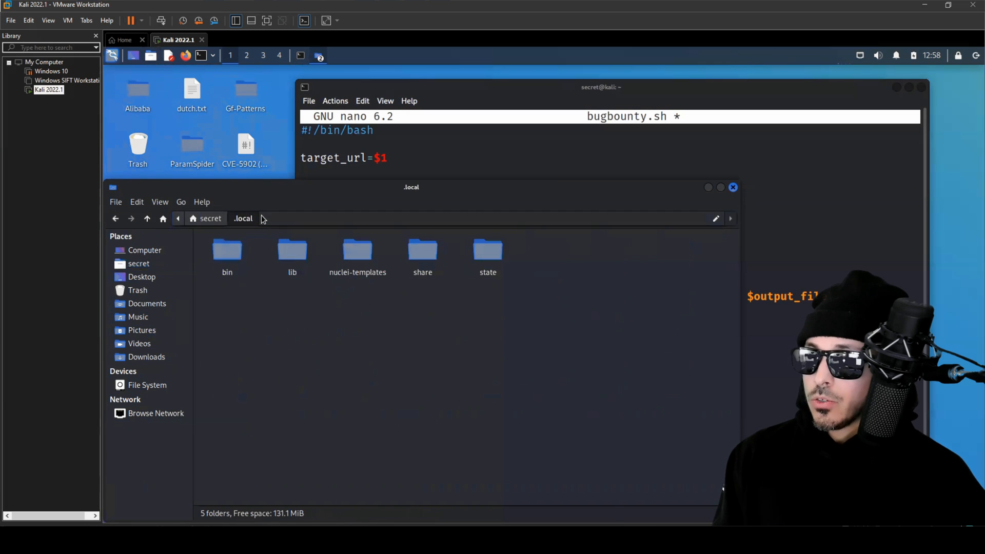
double_click(357, 251)
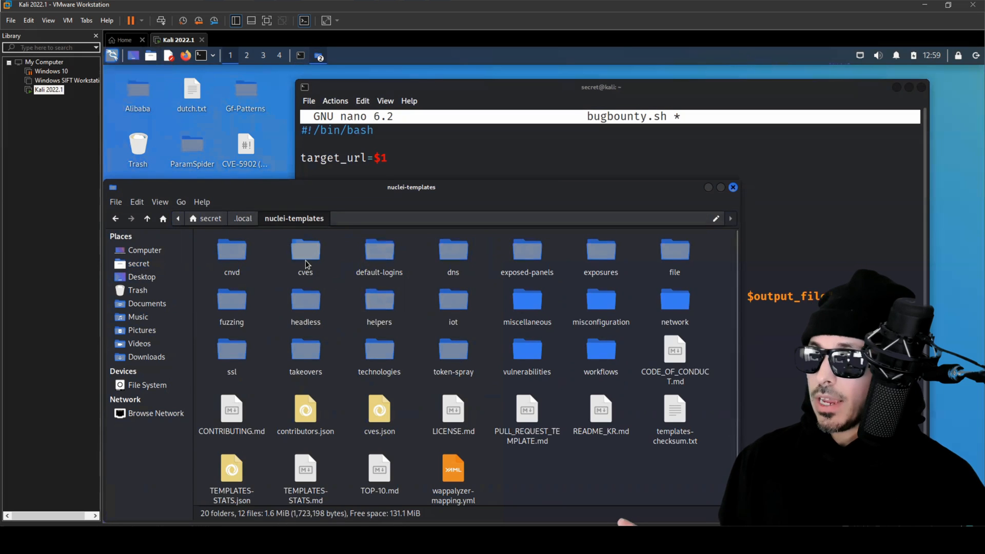
double_click(305, 252)
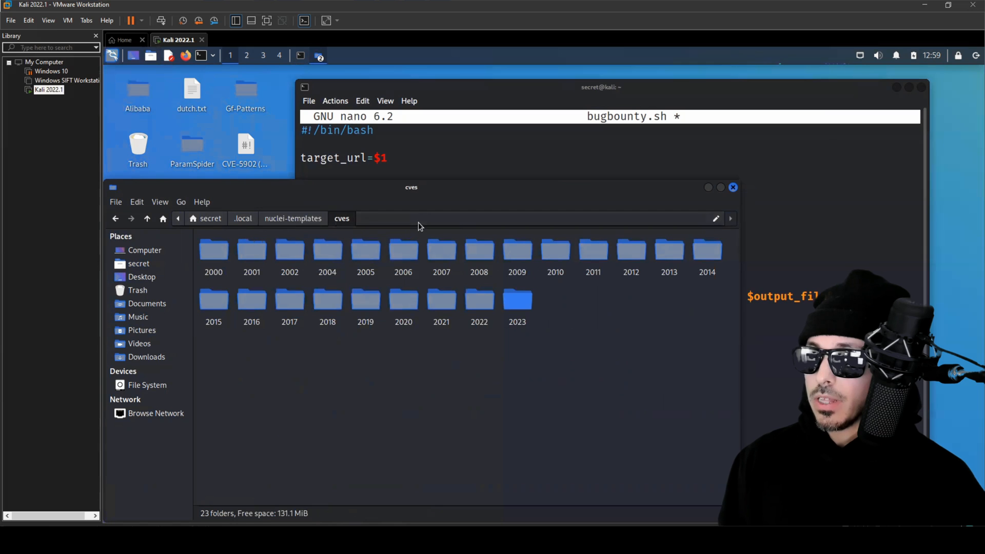
left_click(418, 219)
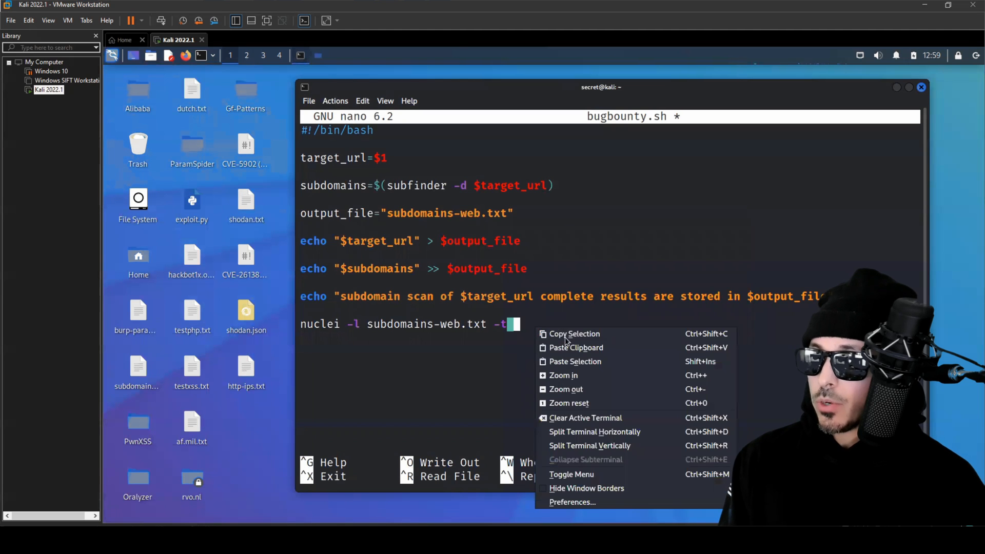
mouse_move(575, 348)
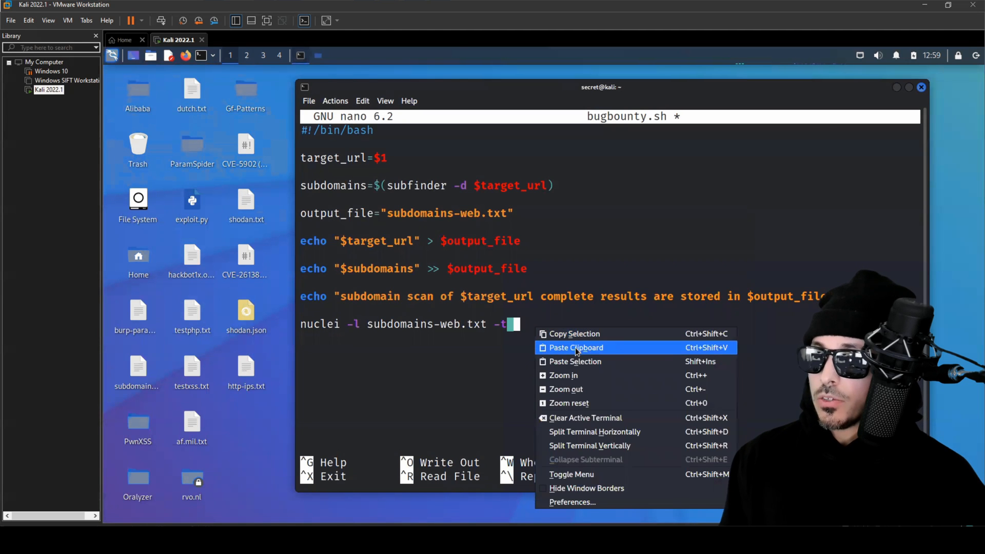
Step: Paste the cves templates path after -t and save bugbounty.sh, exiting nano
left_click(575, 348)
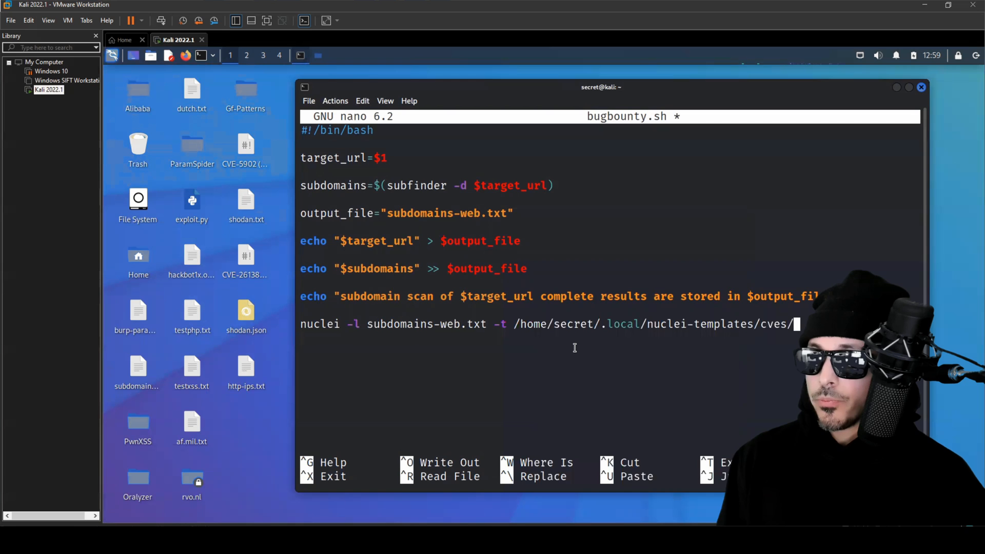
type("-")
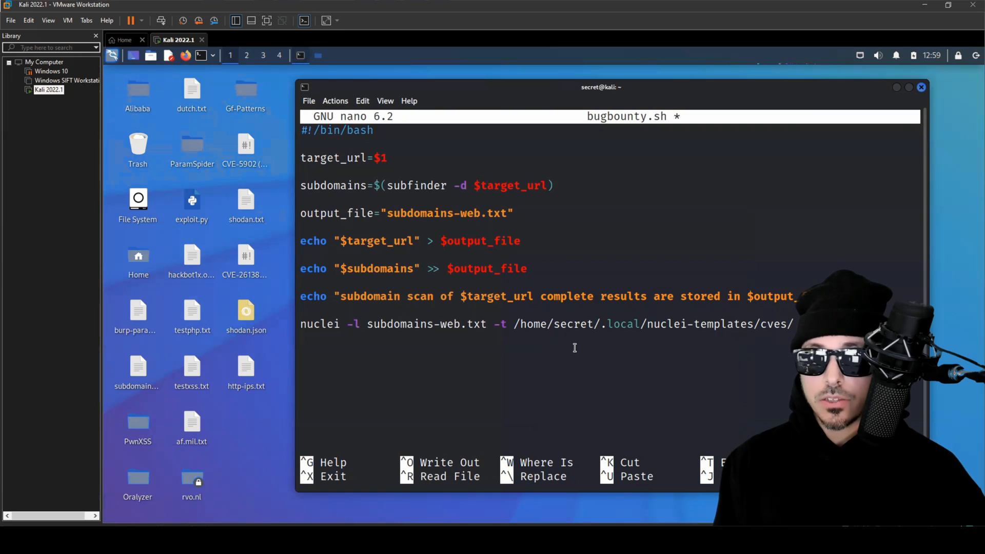
key("ctrl+x")
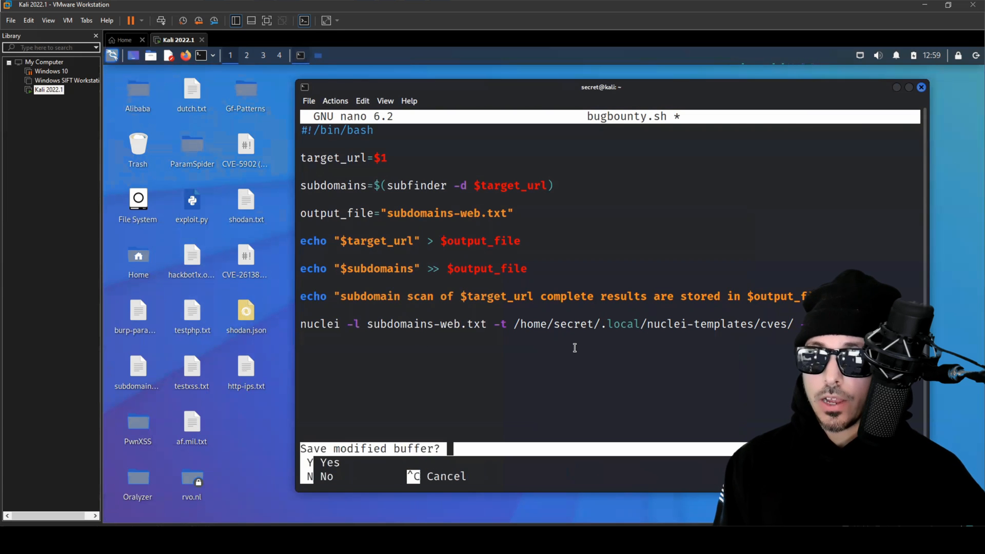
key("y")
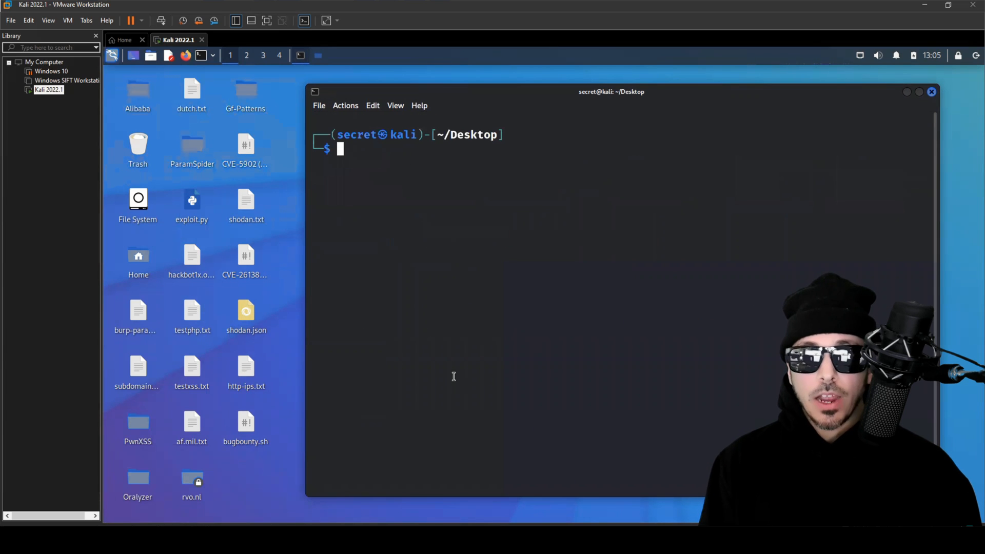
Step: Make bugbounty.sh executable with chmod +x and run it against the http target URL
type("chmod +x bugbounty.sh")
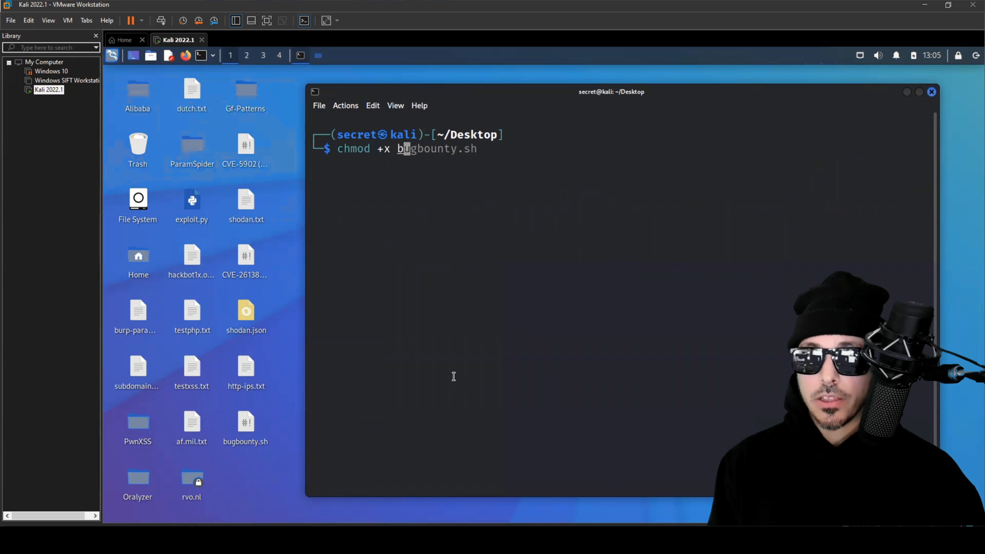
key("Return")
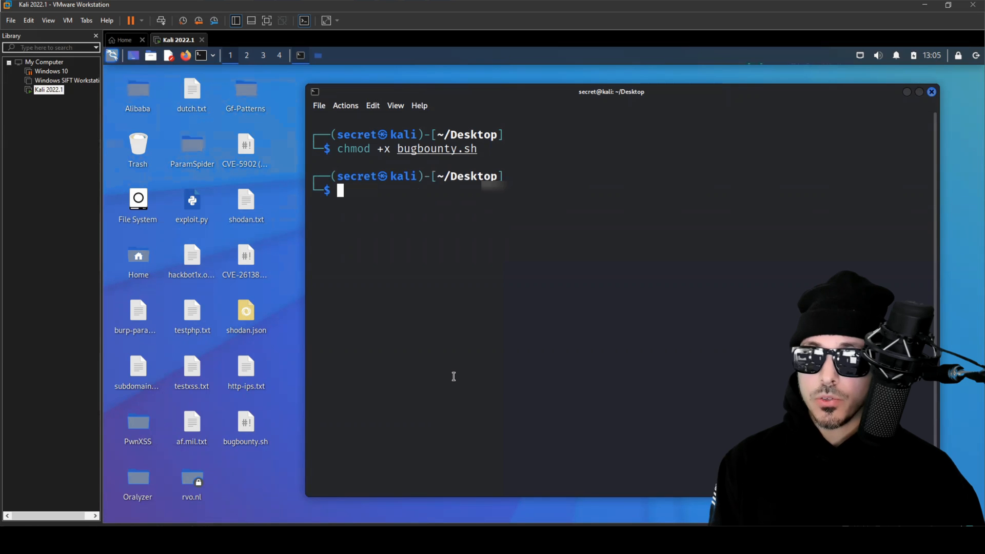
type("./bugbounty.sh http://")
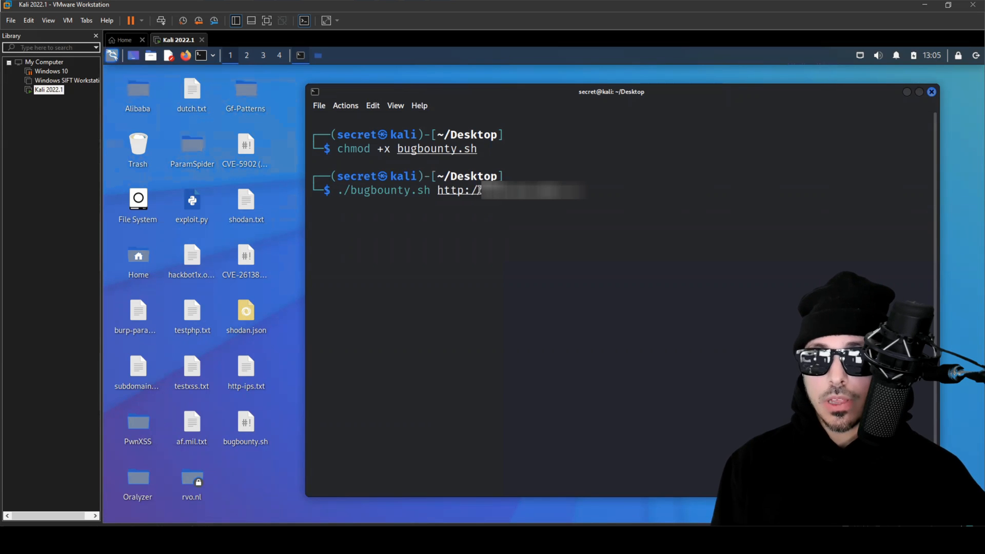
key("Return")
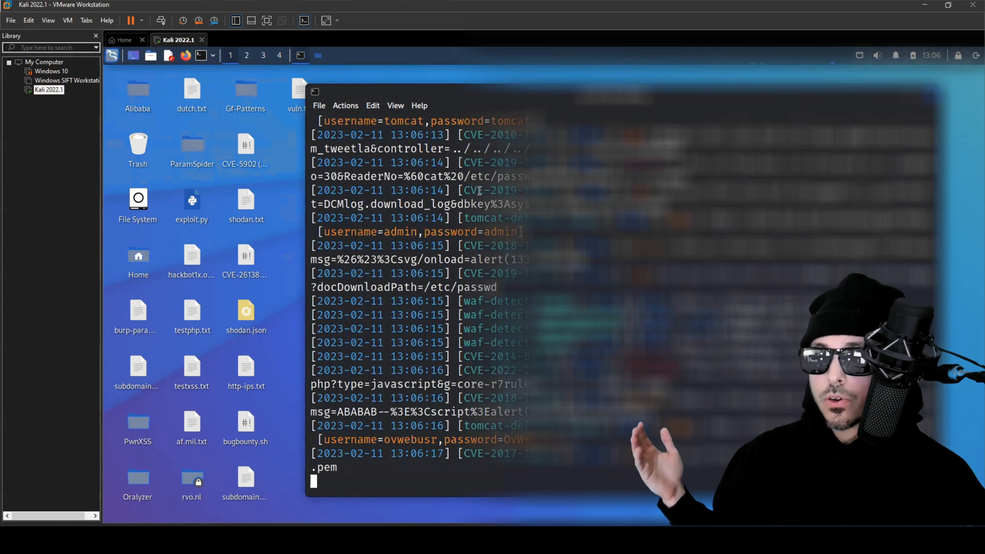
Step: Scroll through the streaming nuclei CVE and tomcat-default-login findings
scroll("down", 3)
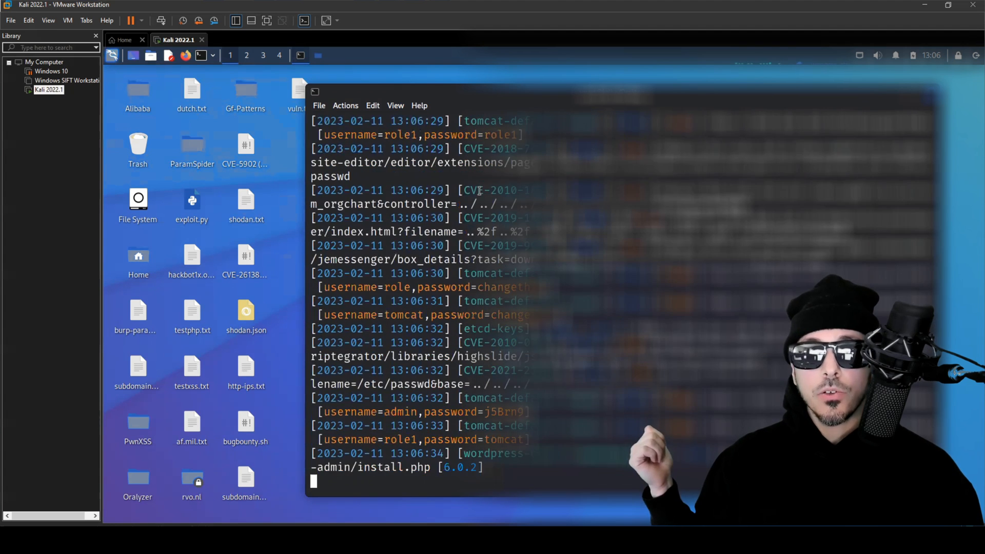
scroll("down", 3)
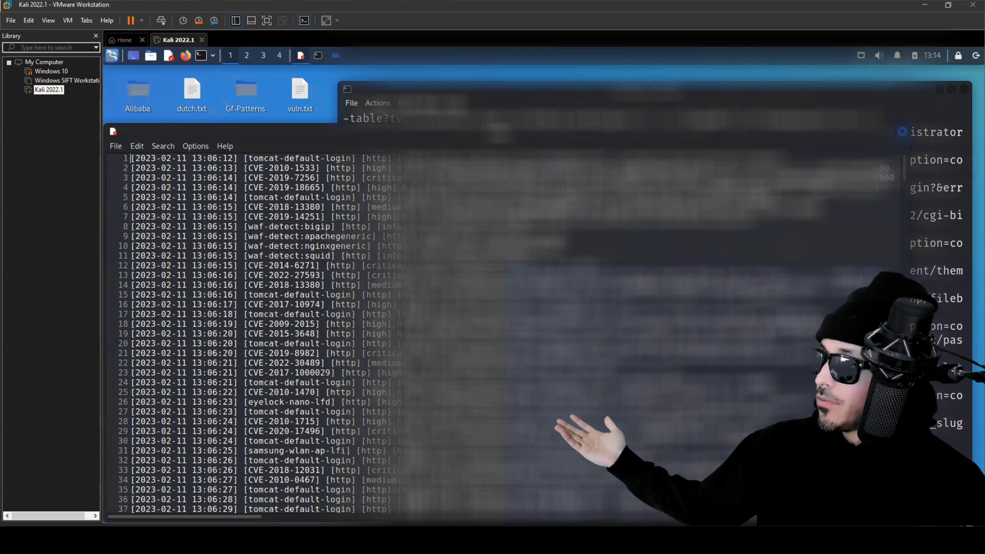
Step: Scroll the vuln results file past line 200 to review CVE, LFI and tomcat findings
scroll("down", 3)
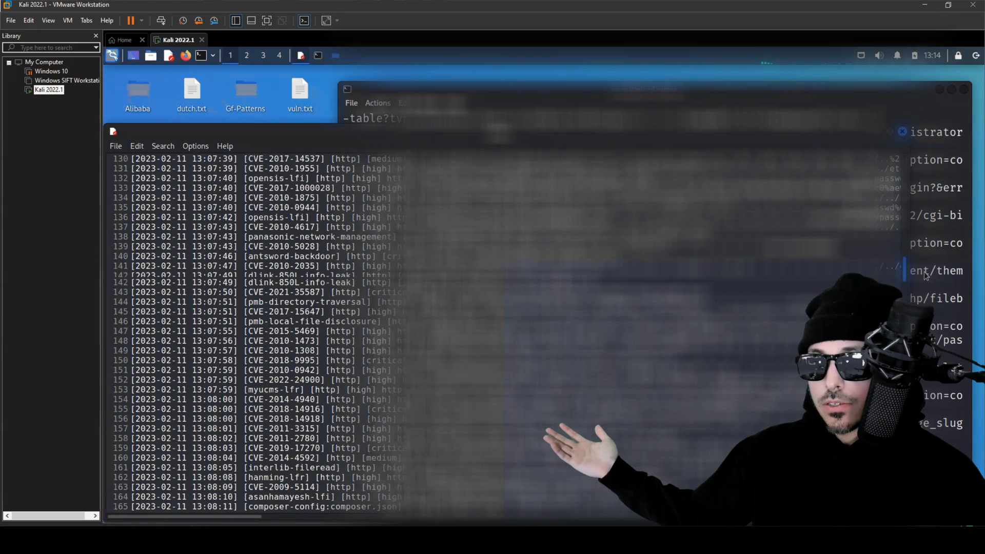
scroll("down", 3)
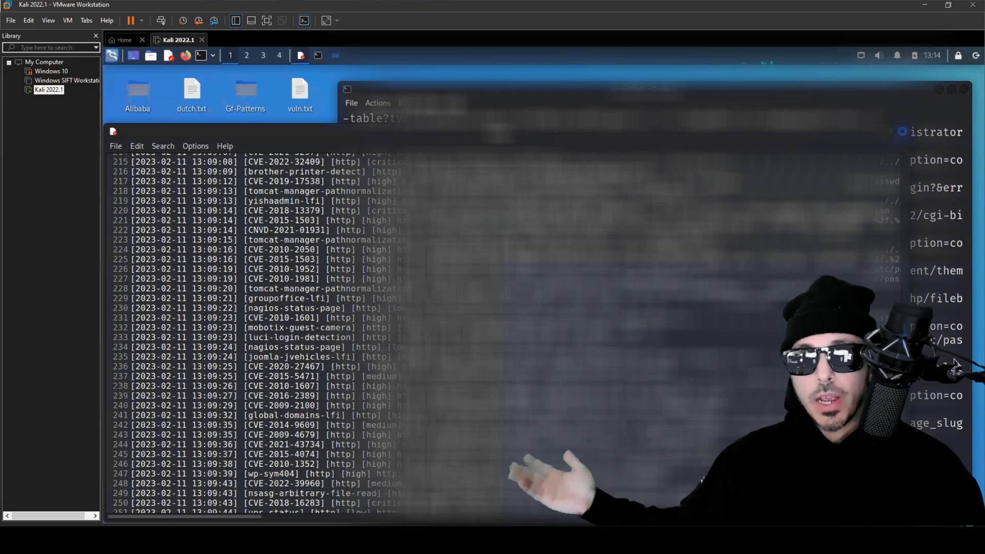